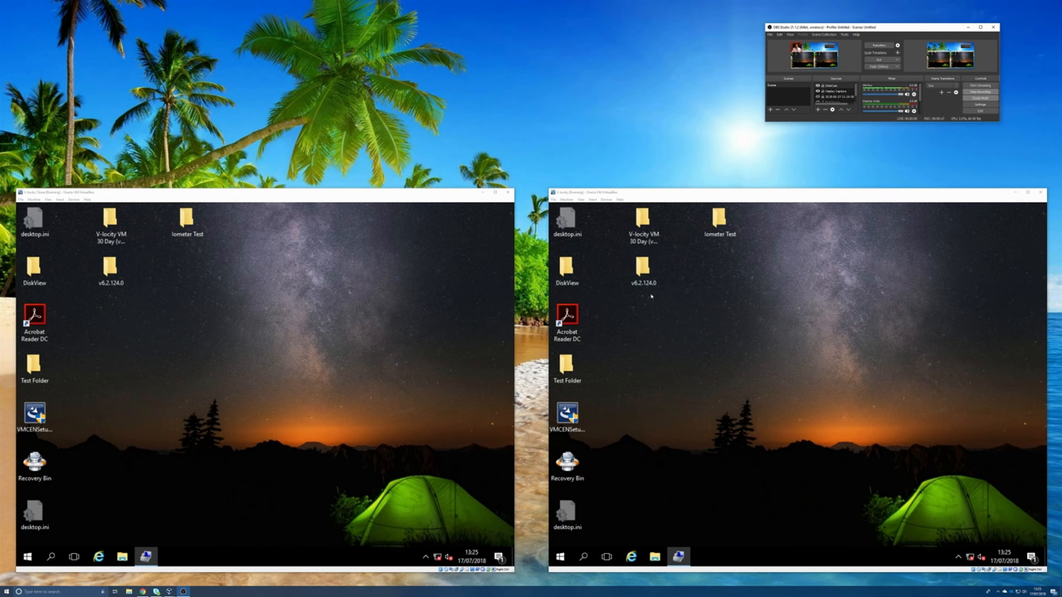
mouse_move(657, 300)
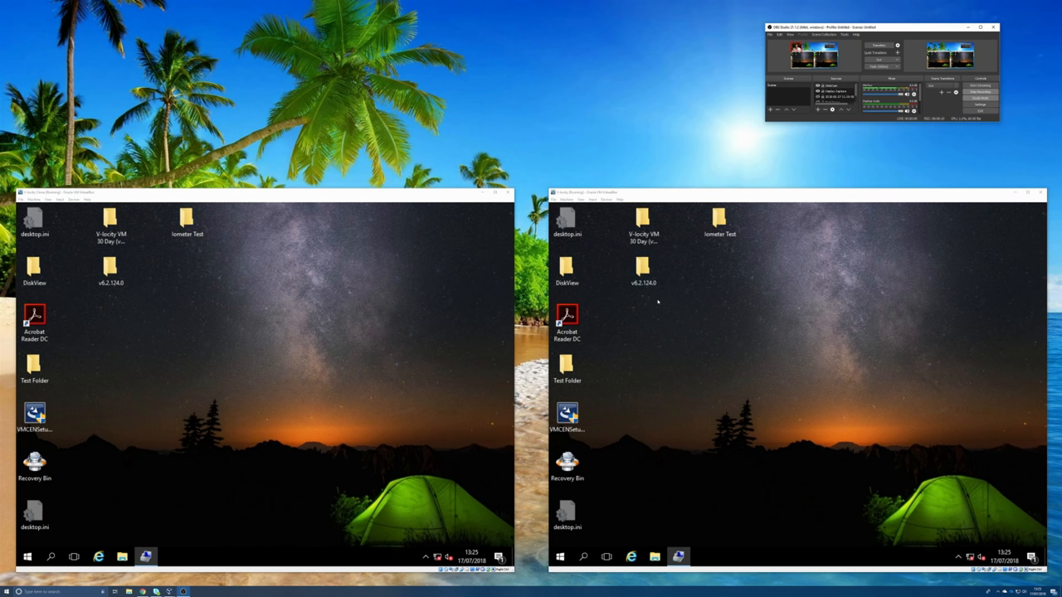
mouse_move(415, 383)
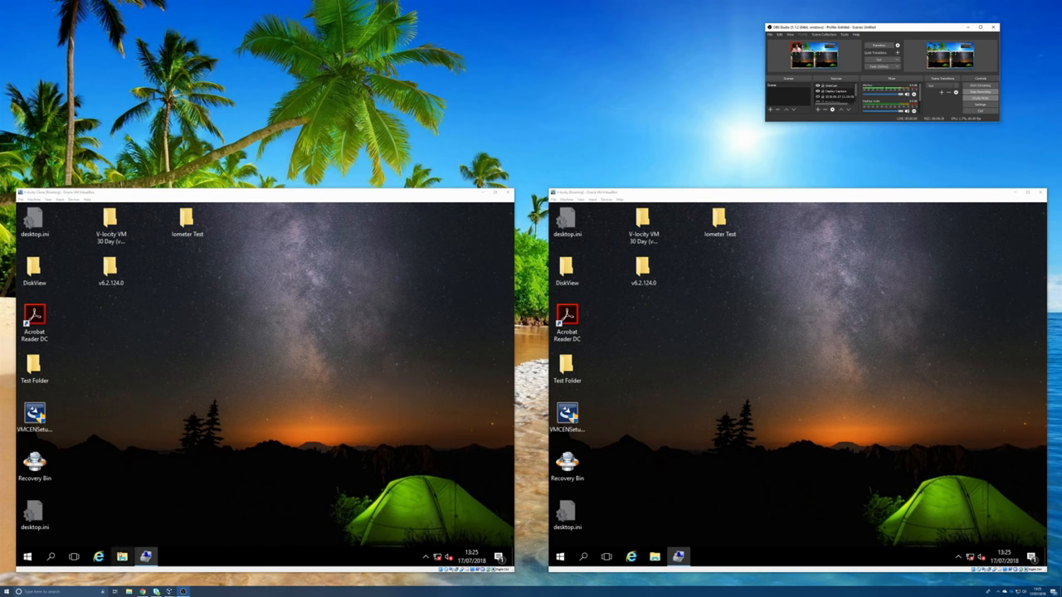
- Browse to Downloads > V-locity 7 Trialware in File Explorer on the left machine
left_click(121, 558)
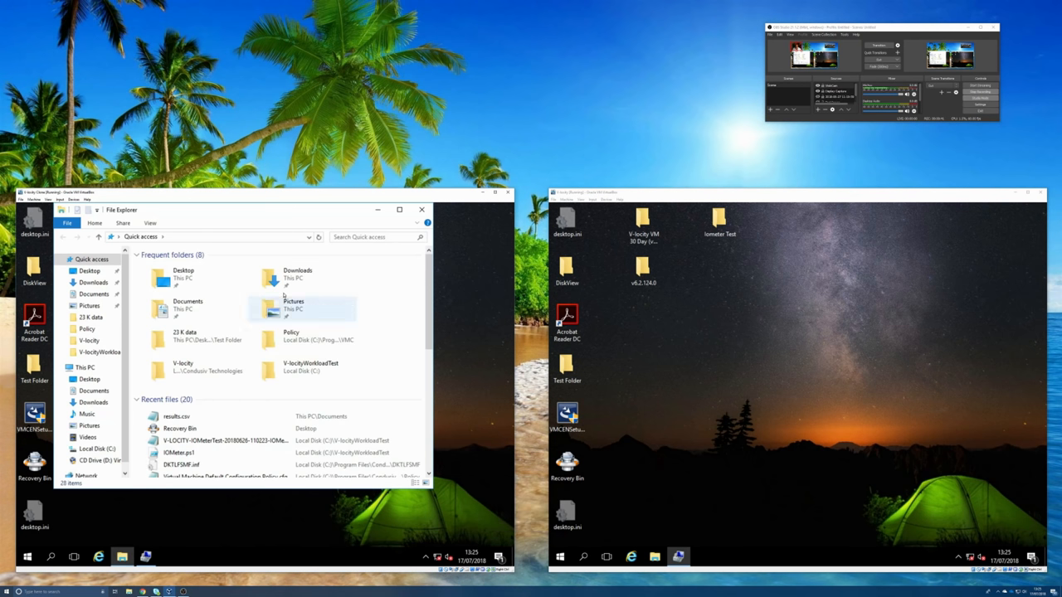
left_click(297, 274)
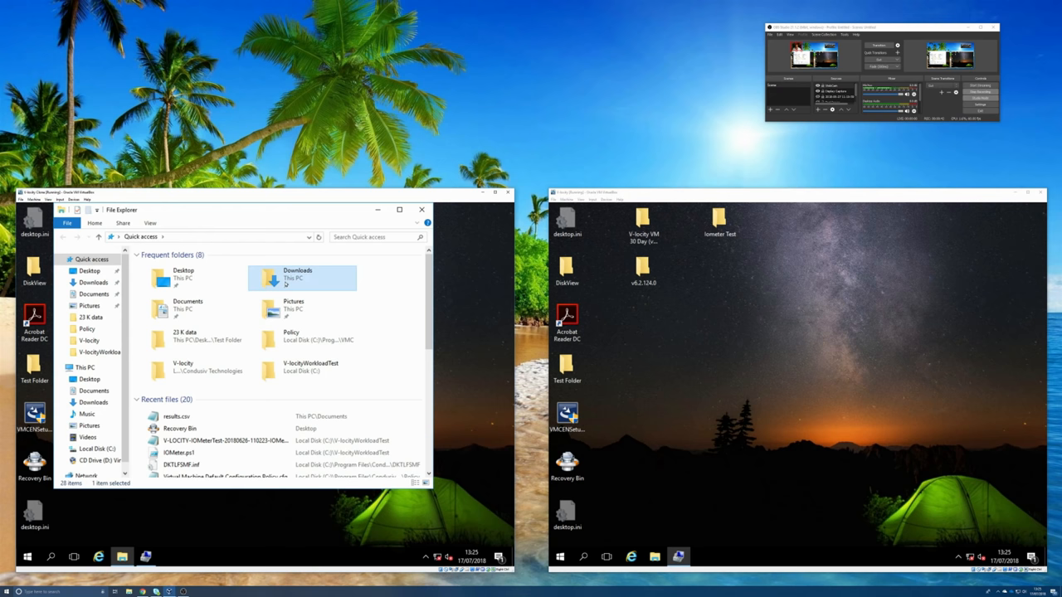
double_click(297, 273)
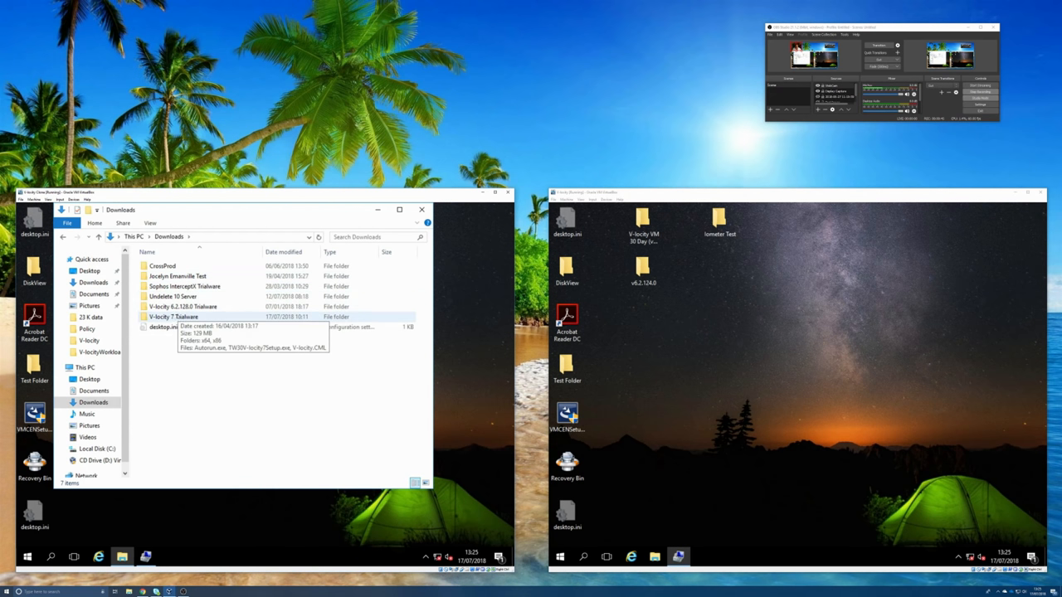
double_click(172, 317)
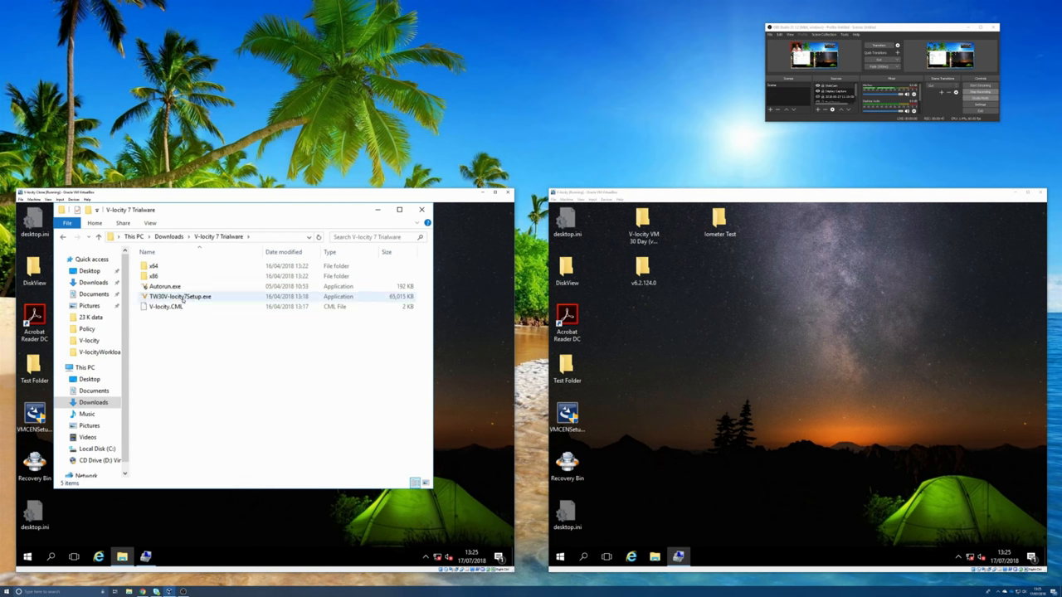
- Launch the V-locity setup file, confirming Run and the User Account Control prompt
double_click(179, 295)
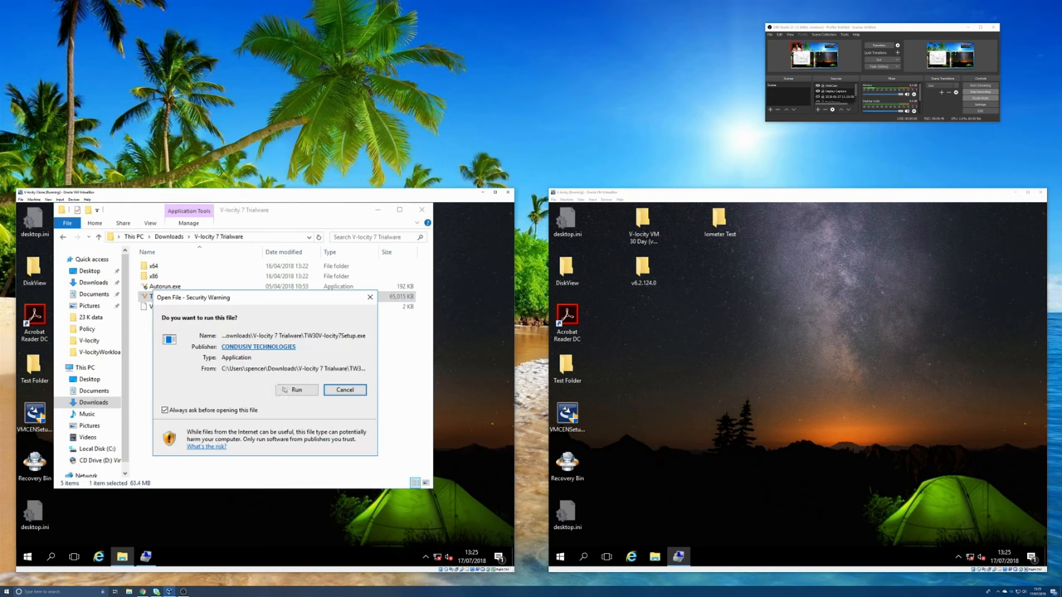
left_click(296, 390)
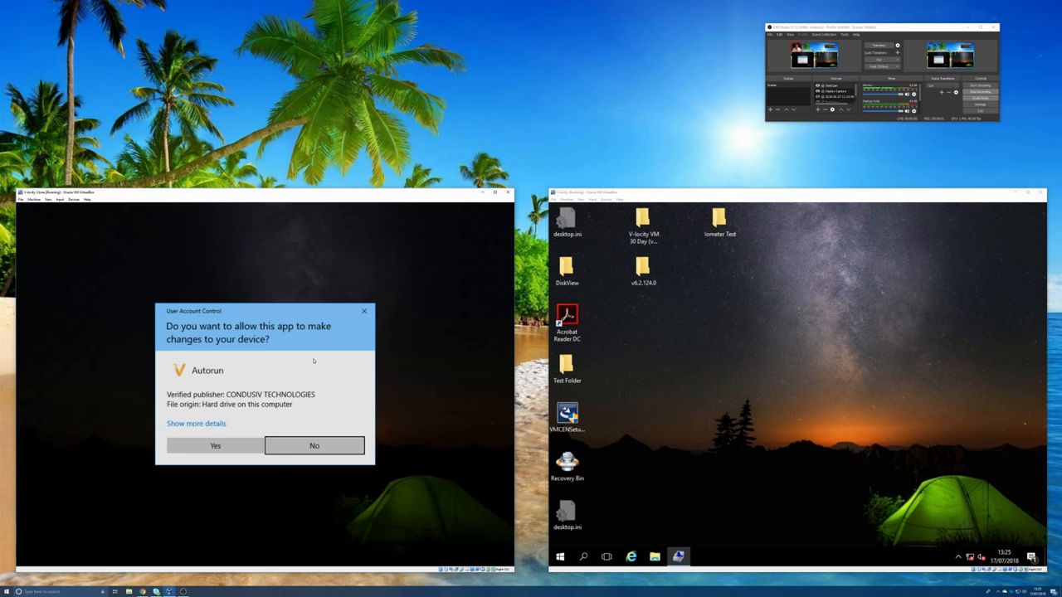
left_click(216, 445)
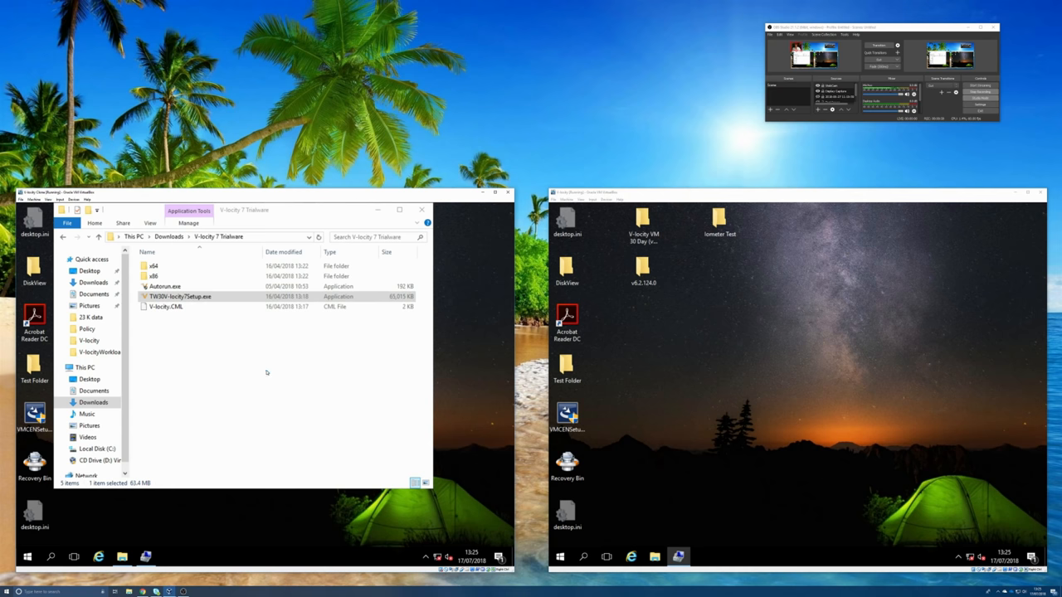
- Run the InstallShield Wizard through Next and Install to the default folder, then Finish
double_click(179, 295)
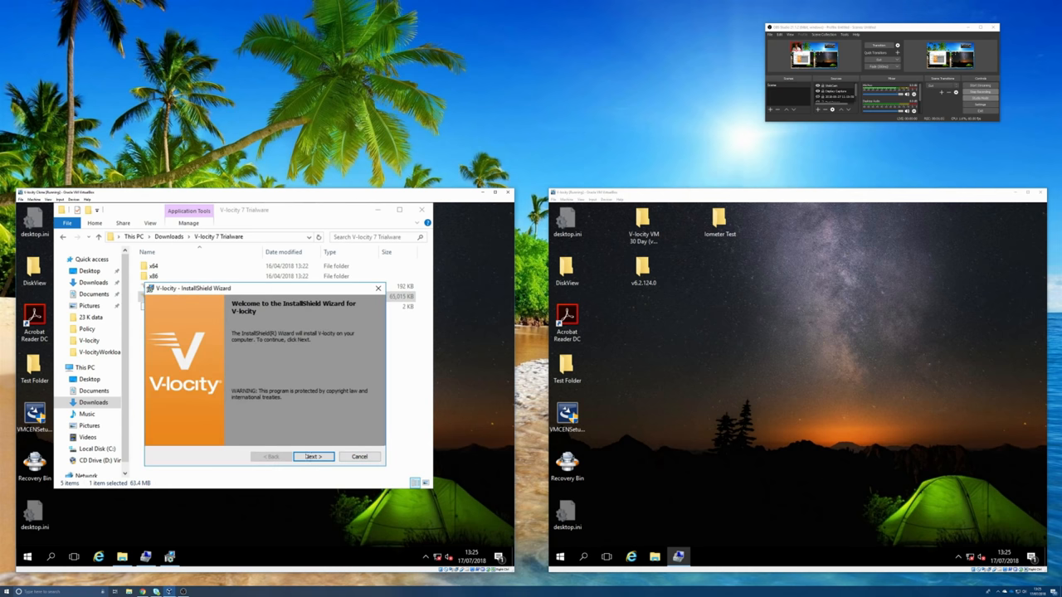
left_click(311, 456)
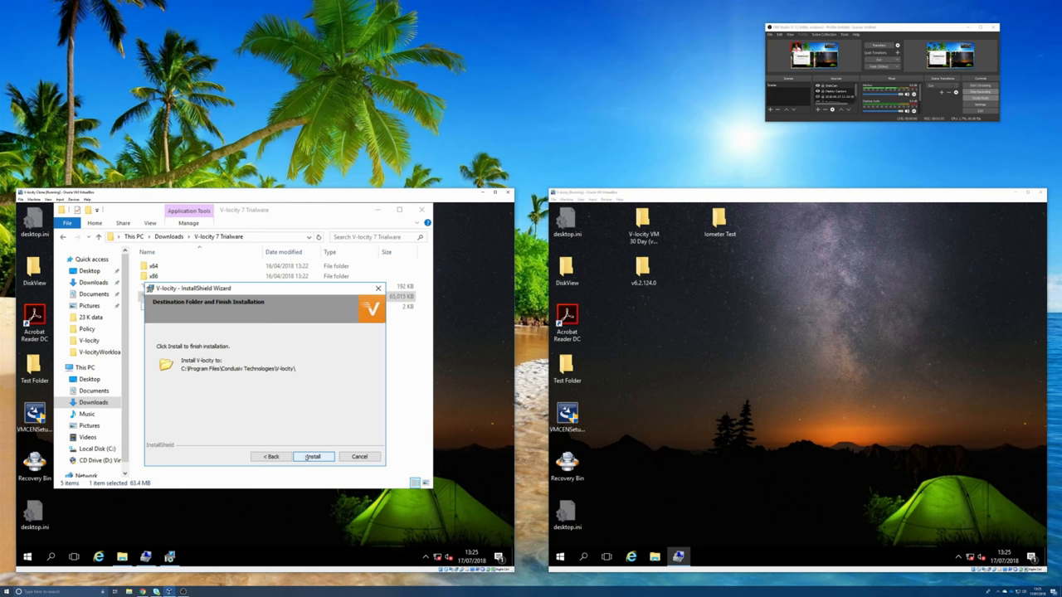
left_click(312, 456)
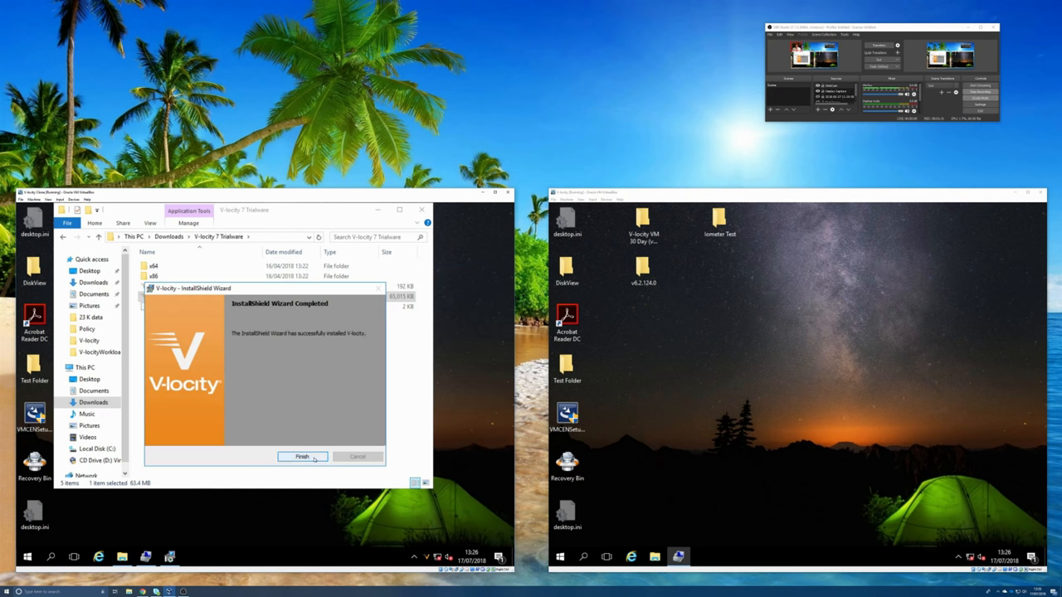
left_click(302, 456)
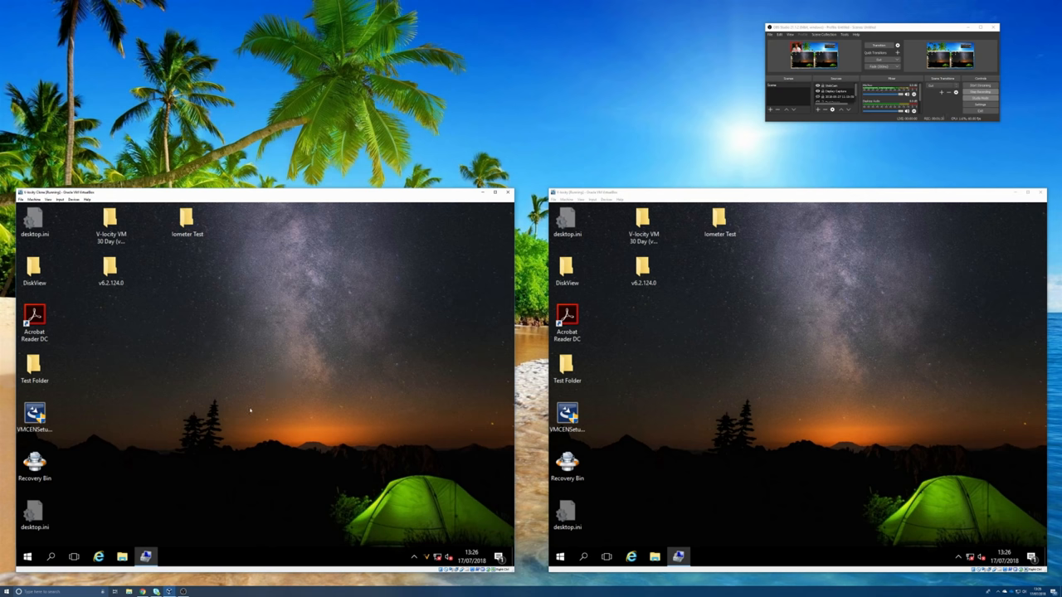
mouse_move(106, 518)
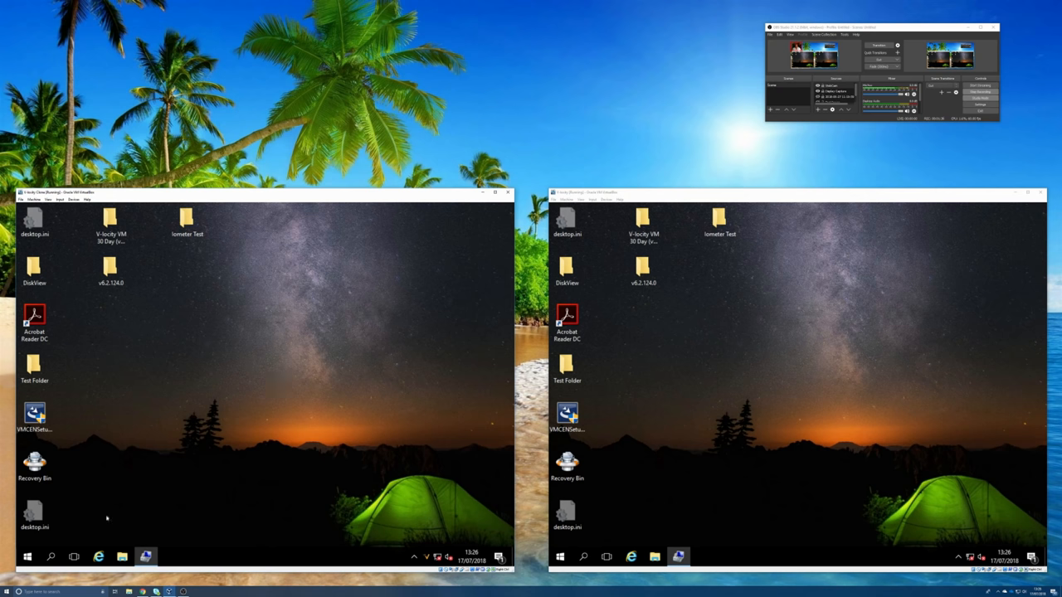
- From the V-locity dashboard, adjust the file optimization option in System Configuration and apply it
left_click(26, 557)
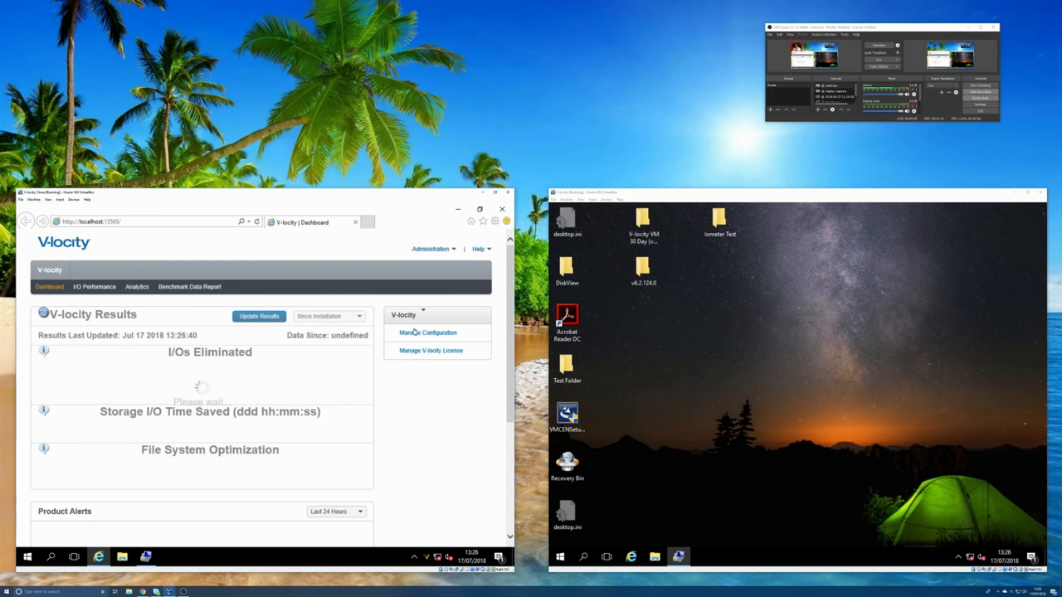
left_click(428, 332)
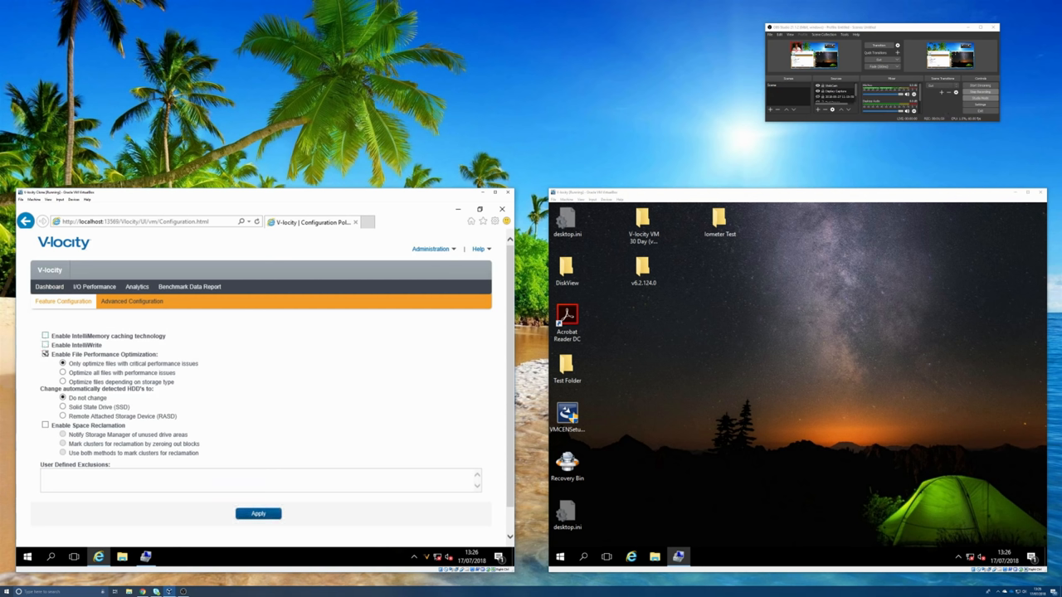
left_click(45, 355)
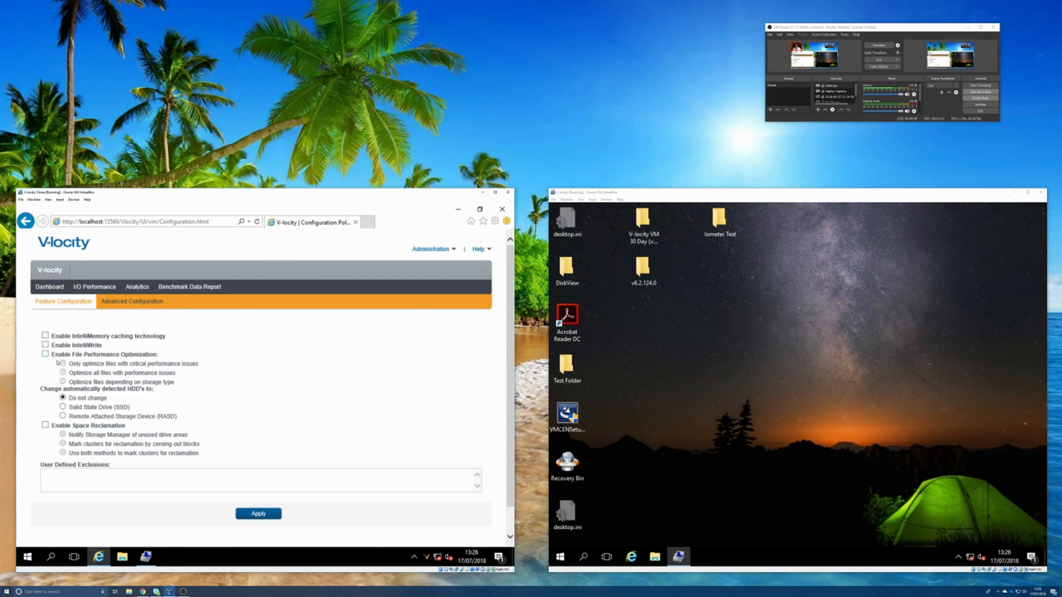
left_click(259, 514)
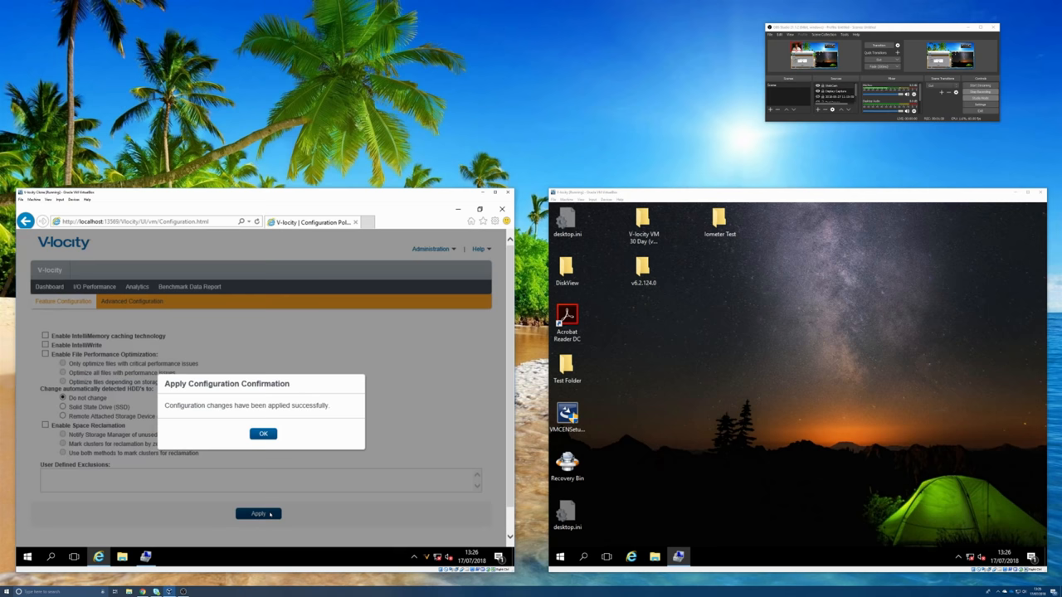
left_click(262, 433)
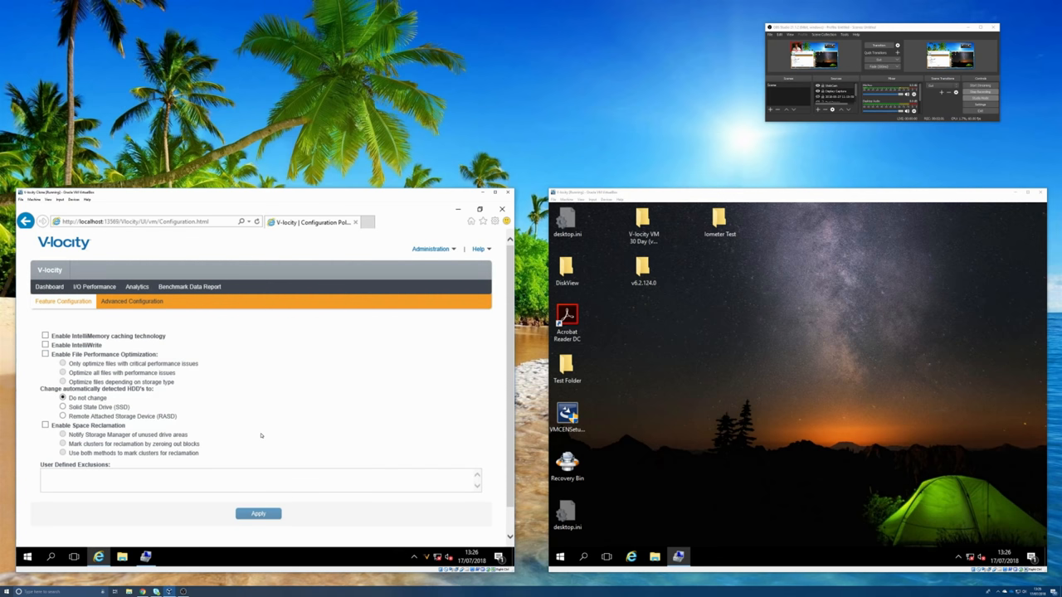
mouse_move(345, 414)
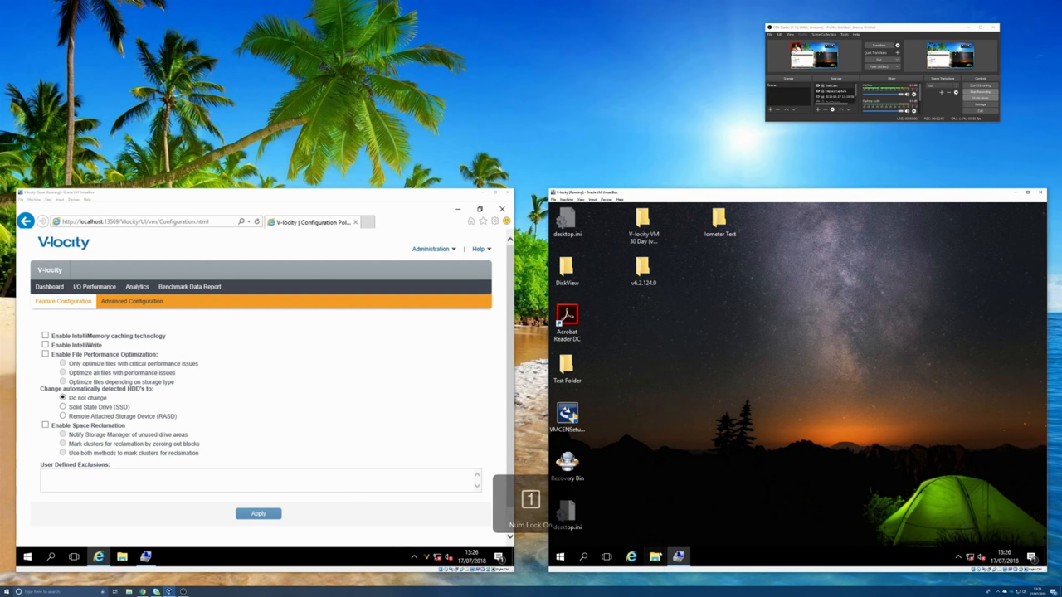
- Launch the V-locity setup from File Explorer on the right machine and move past the welcome page
left_click(653, 558)
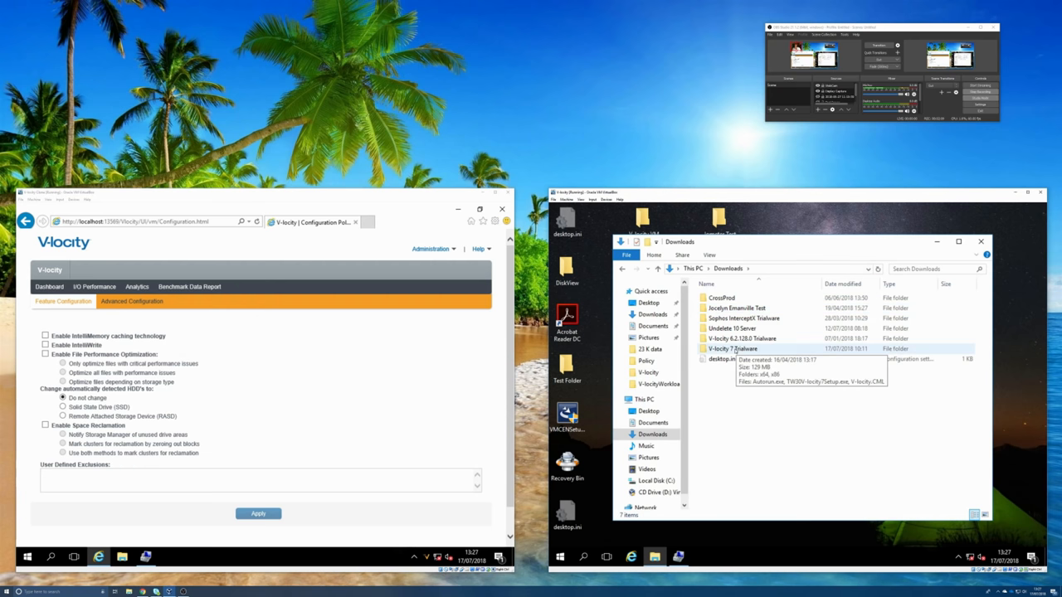
double_click(743, 339)
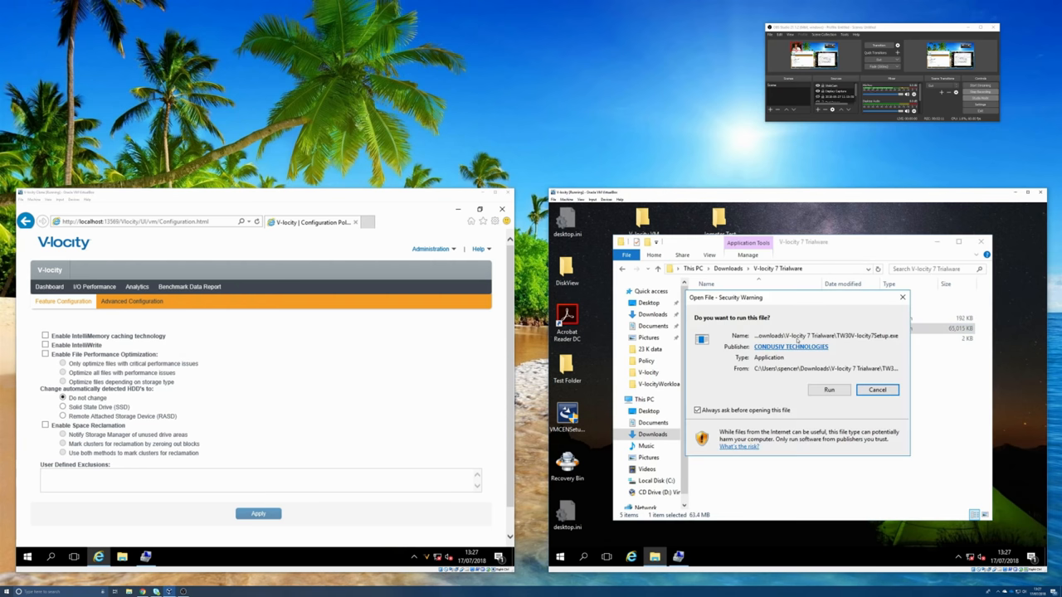
left_click(827, 390)
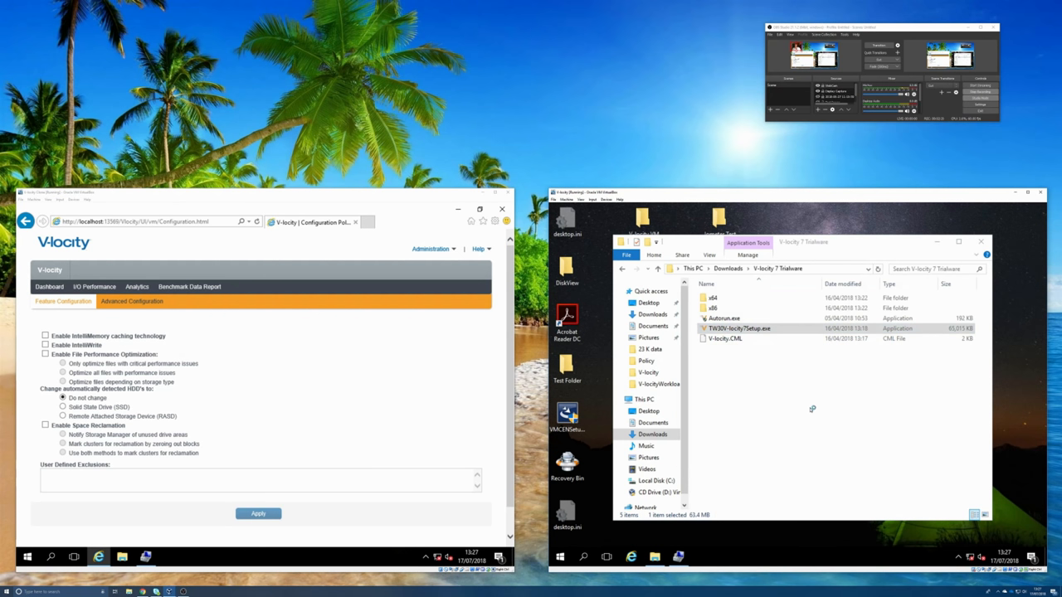
double_click(736, 328)
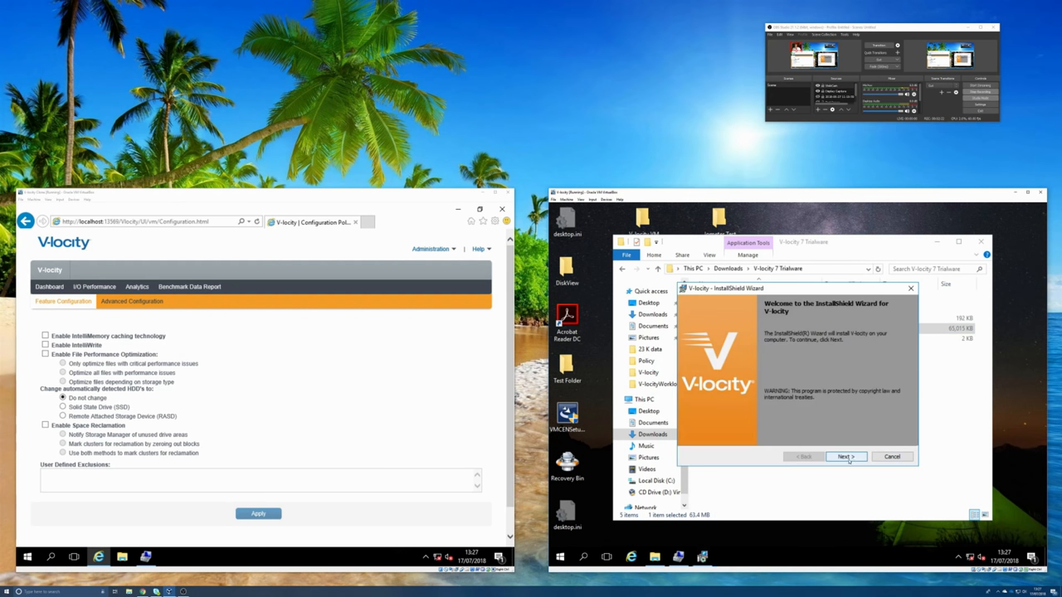
left_click(846, 456)
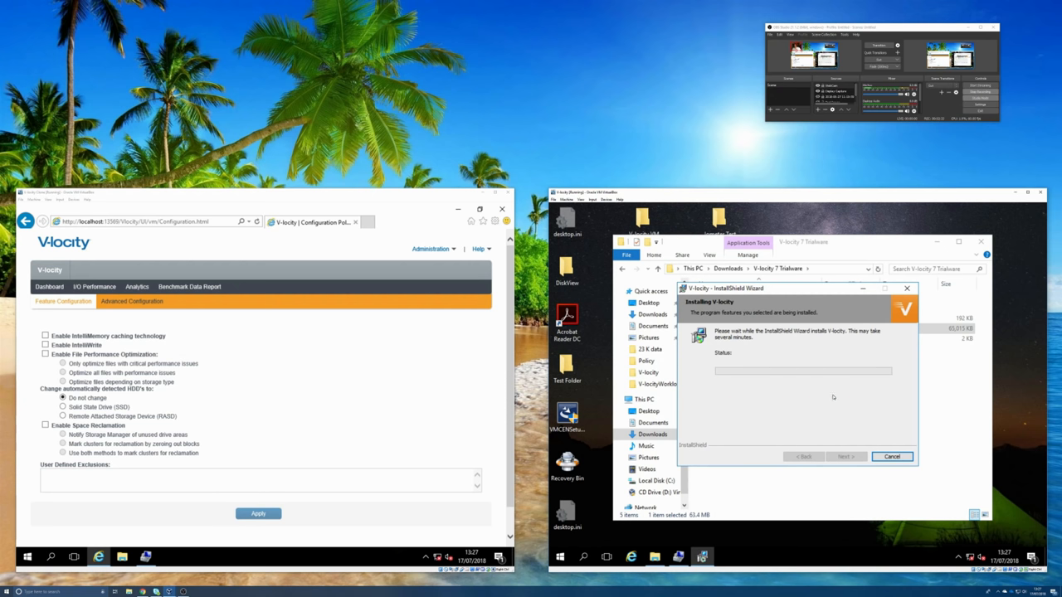
mouse_move(820, 391)
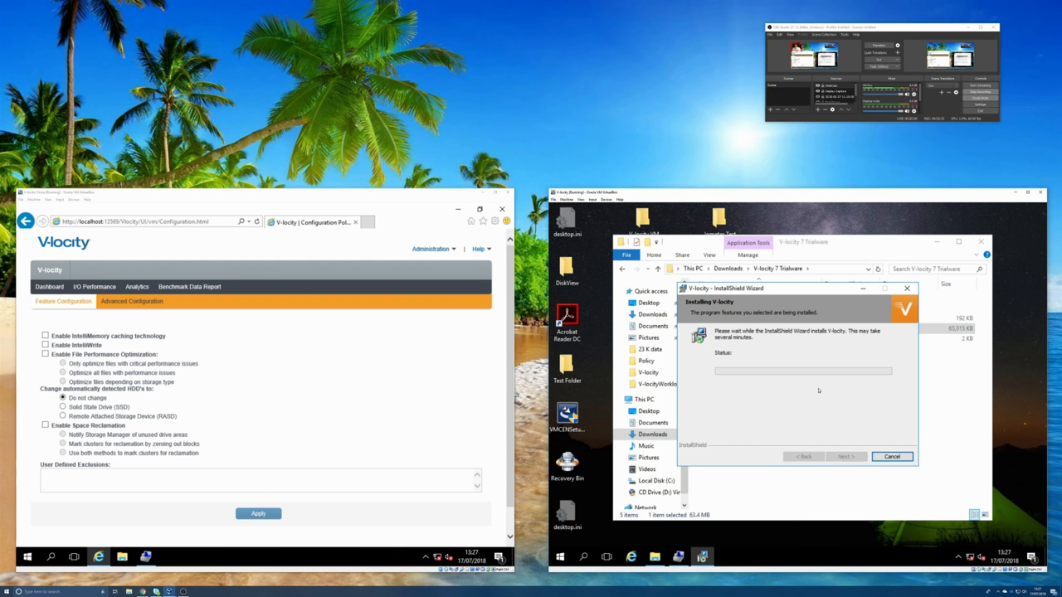
mouse_move(813, 391)
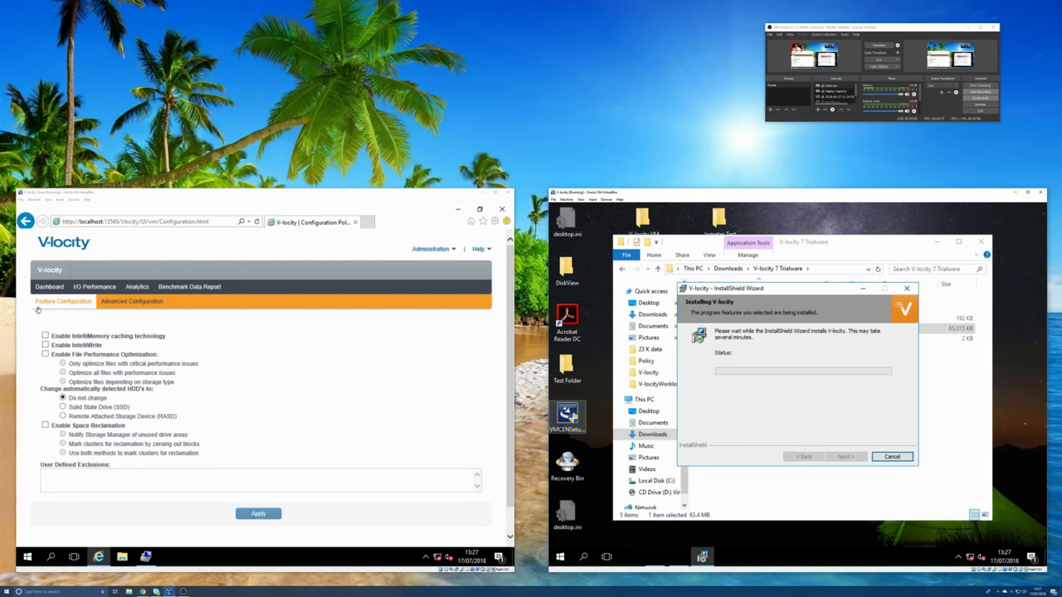
- Return the left machine's V-locity console to its results dashboard
left_click(50, 285)
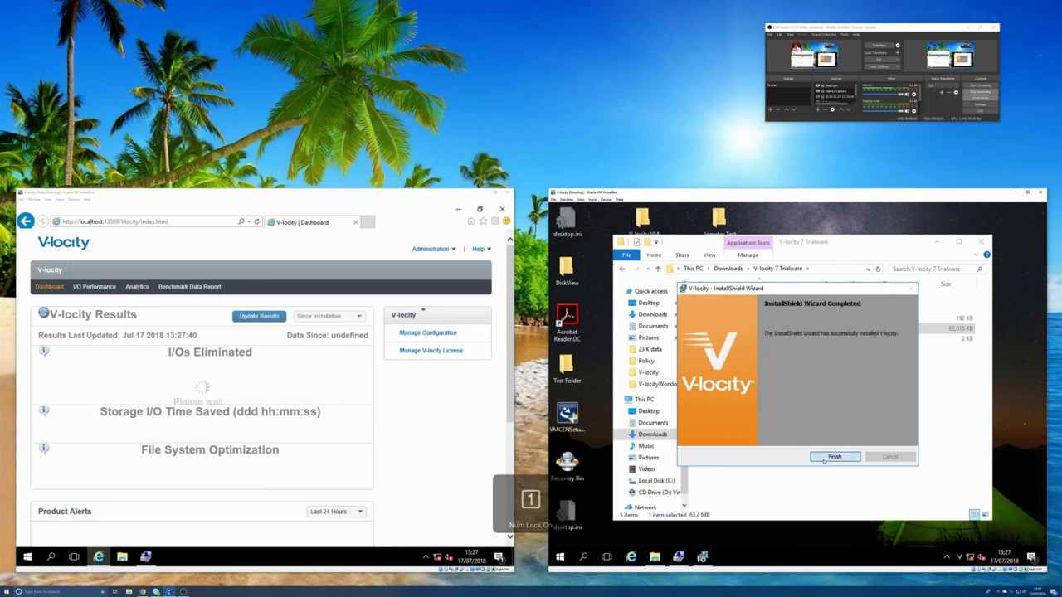
- Finish the installer and launch the V-locity console on the right machine, allowing the UAC prompt
left_click(834, 456)
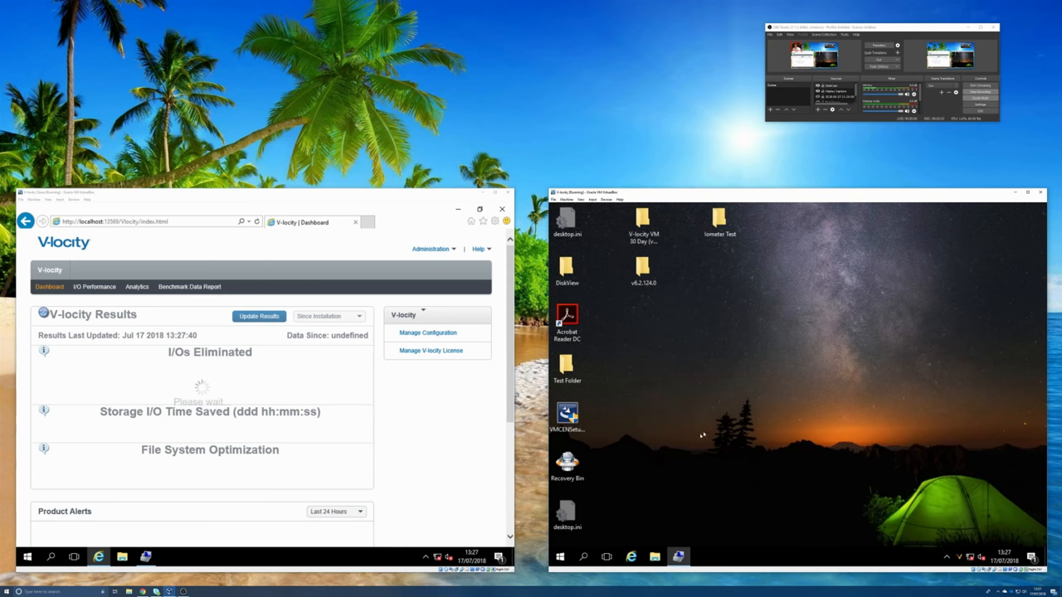
left_click(560, 557)
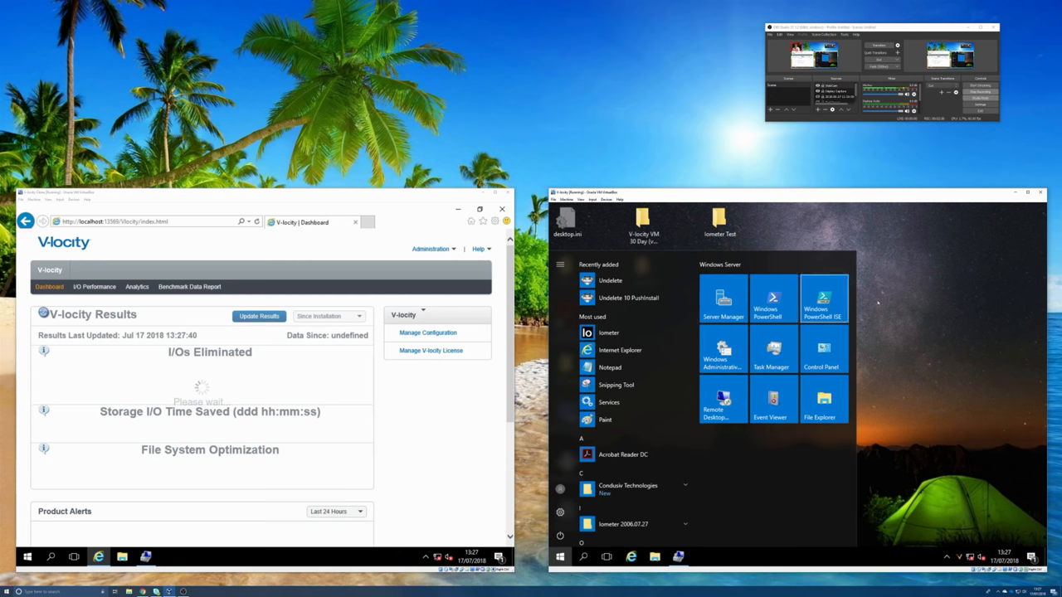
left_click(561, 558)
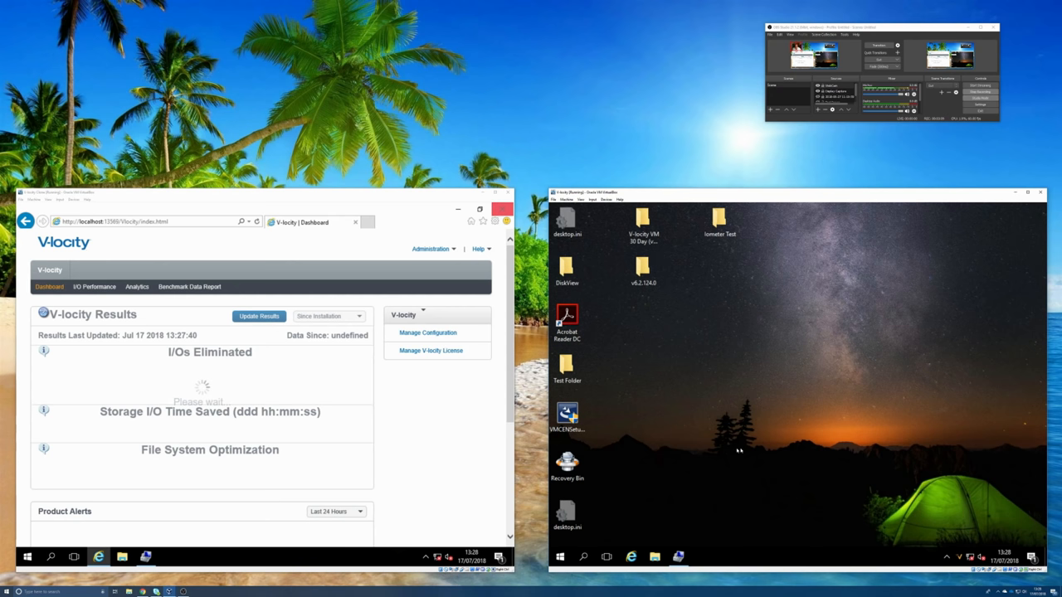
left_click(561, 557)
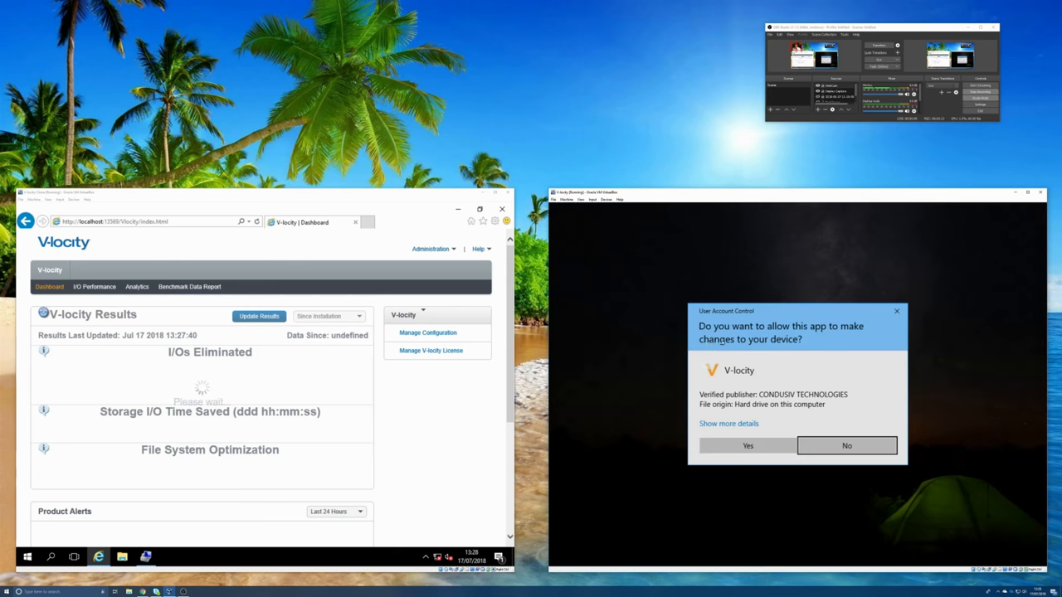
left_click(746, 445)
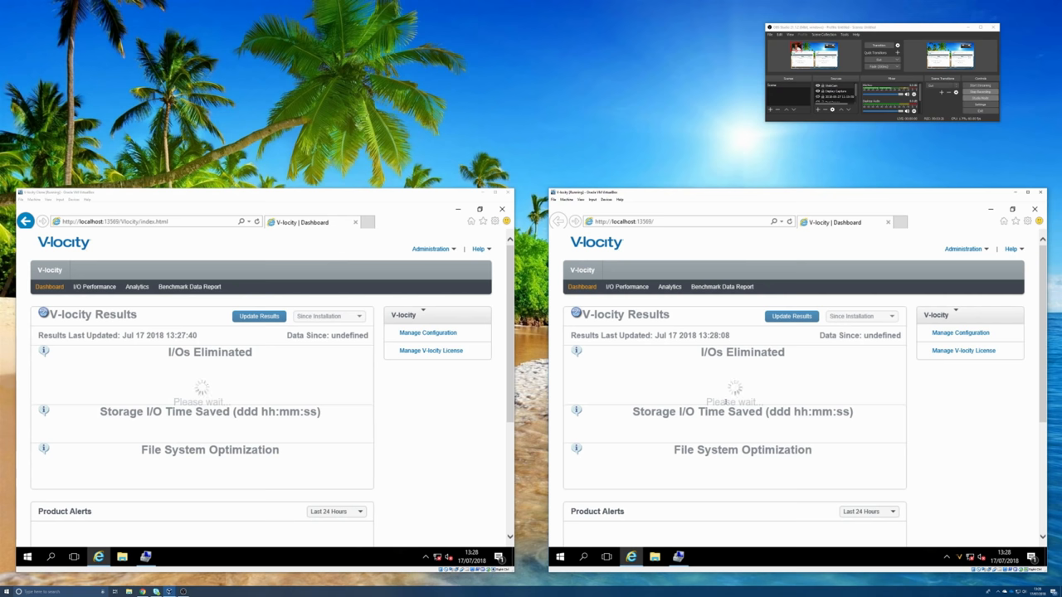
- Launch Iometer from the taskbar on the left and then the right virtual machine
left_click(561, 557)
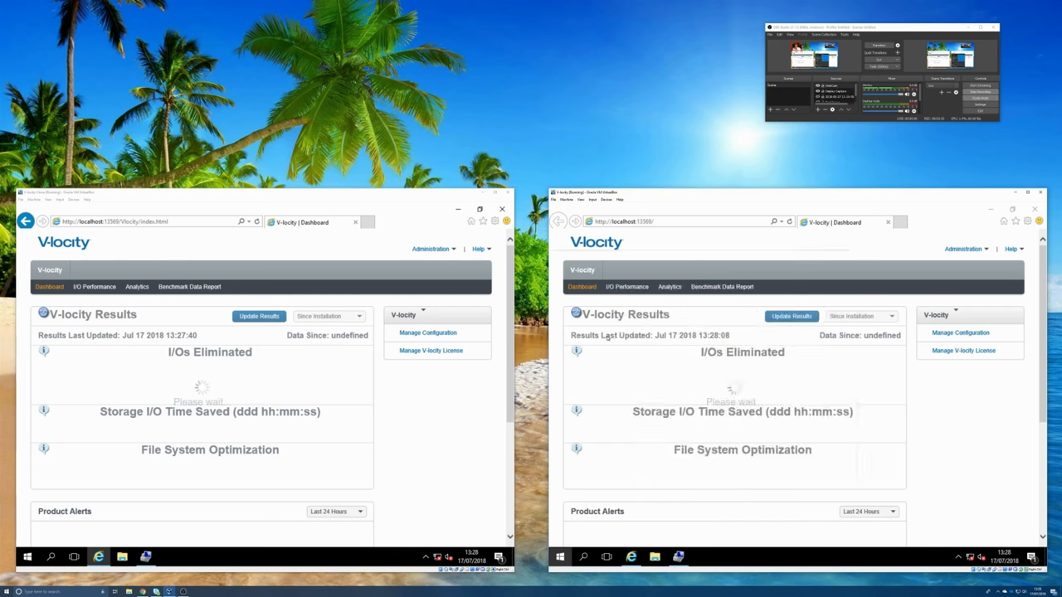
left_click(700, 558)
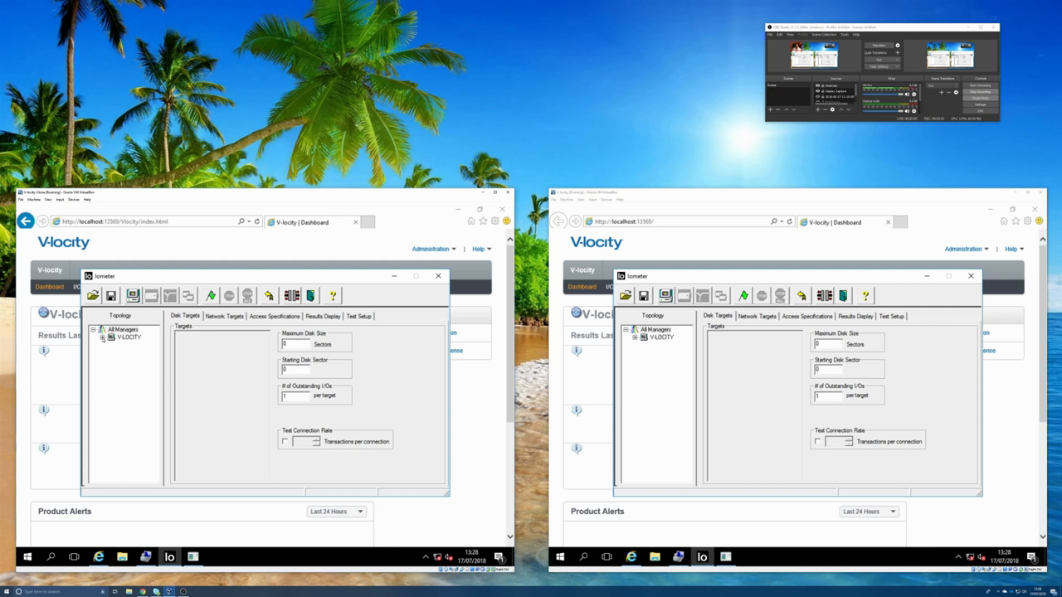
- Expand the manager, select its worker and tick the disk target, then view Access Specifications
left_click(123, 329)
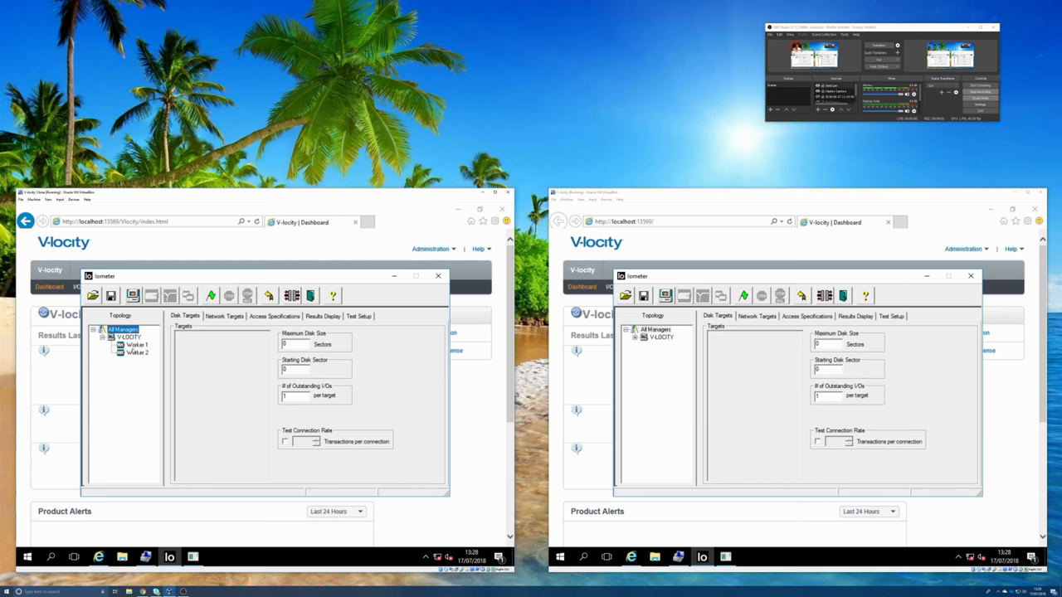
left_click(136, 344)
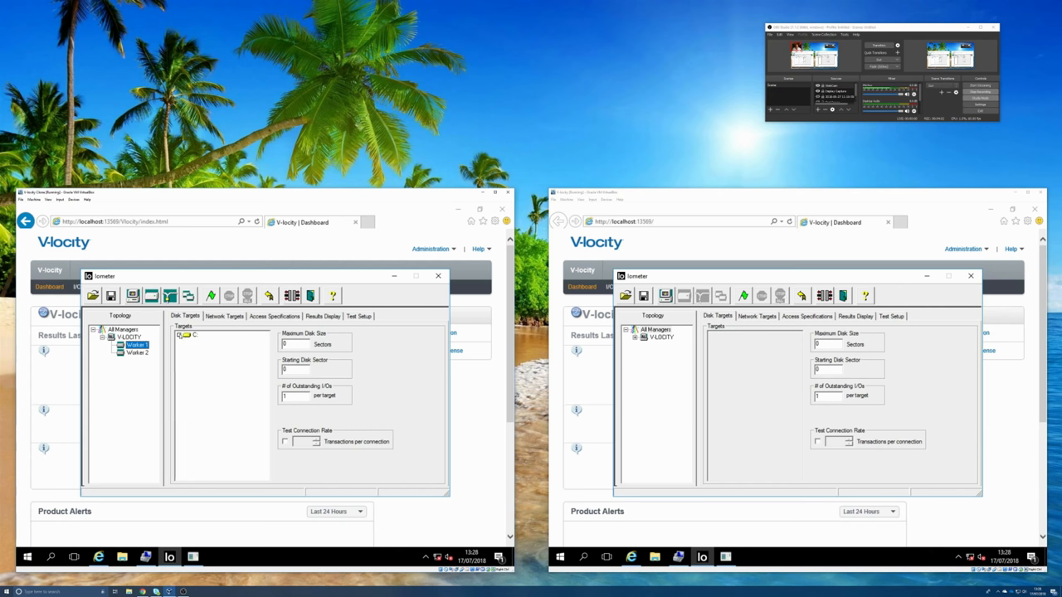
left_click(136, 351)
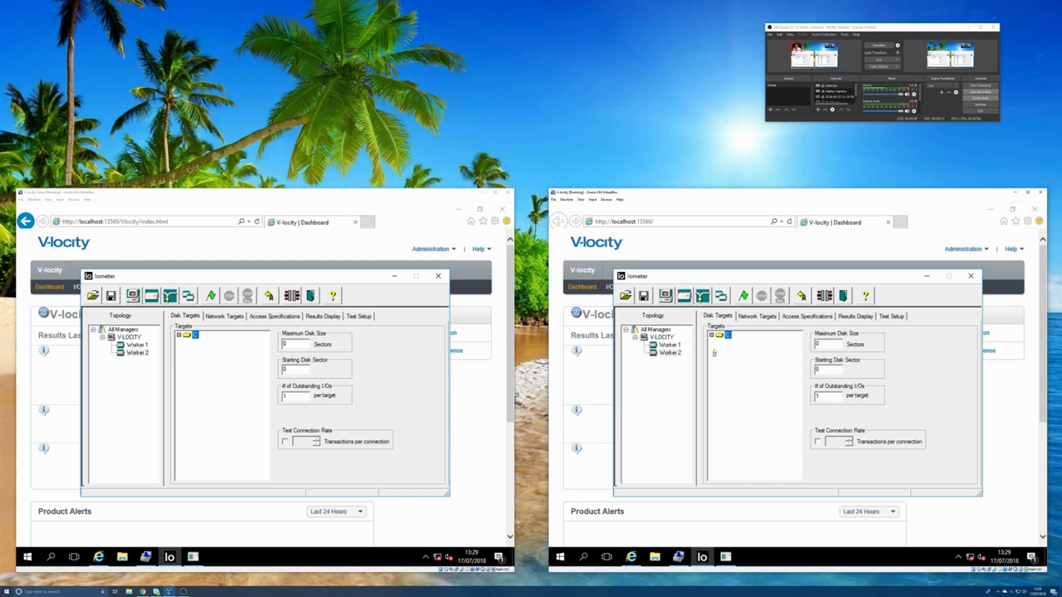
mouse_move(710, 357)
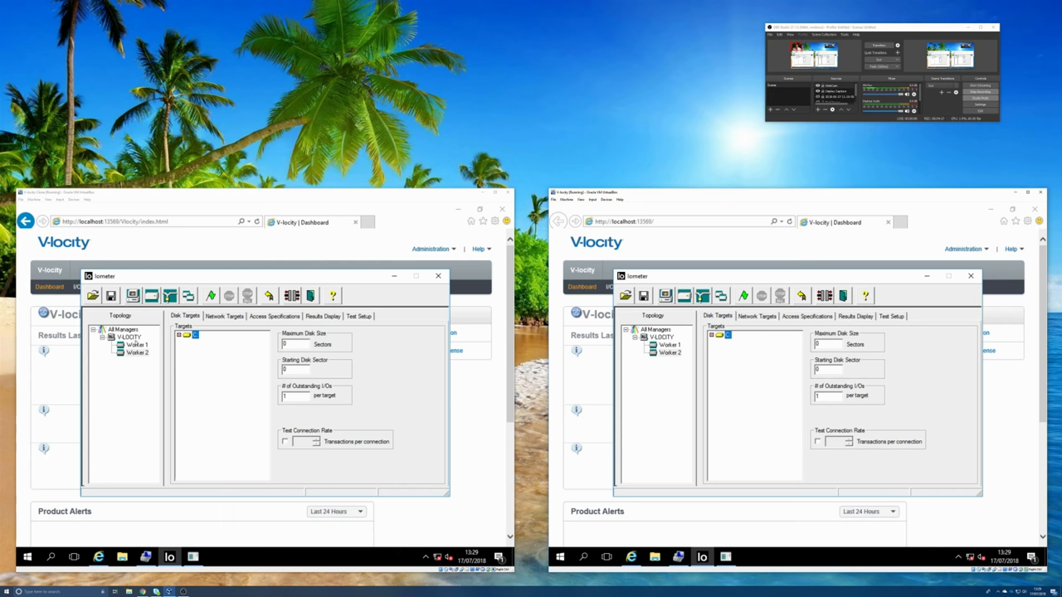
left_click(274, 315)
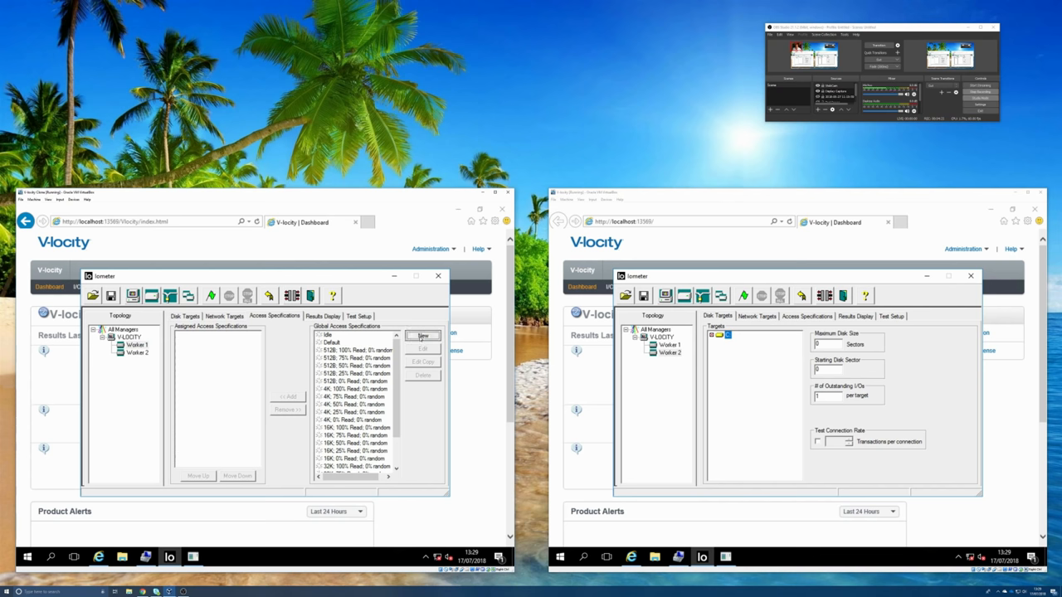
- Create access specification SQL1 with transfer request size 16
left_click(422, 335)
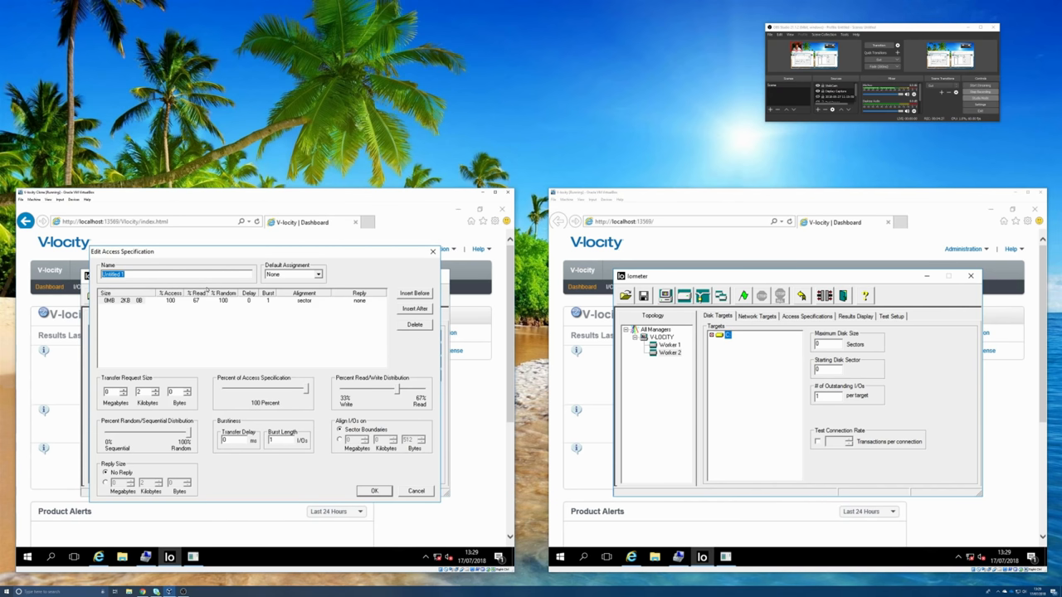
type("SQL1")
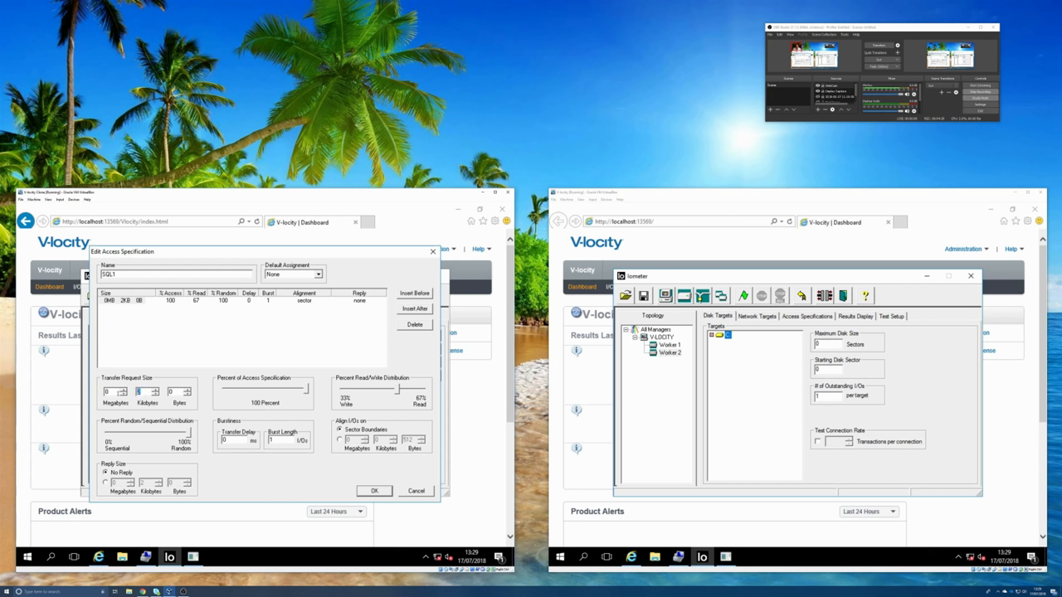
type("16")
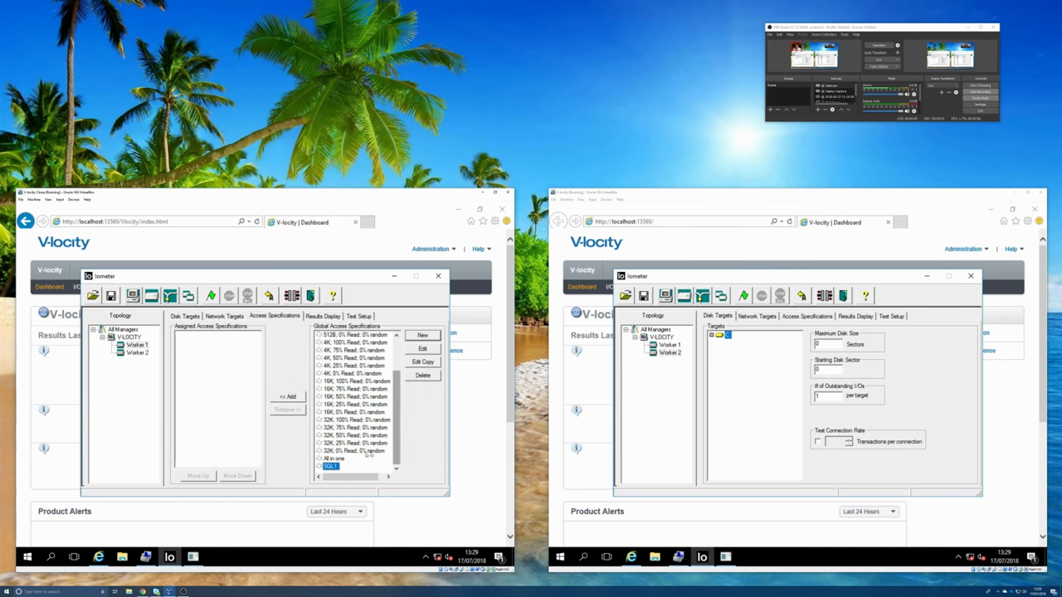
- Create access specification SQL with a 64-kilobyte transfer request size and save it
left_click(422, 335)
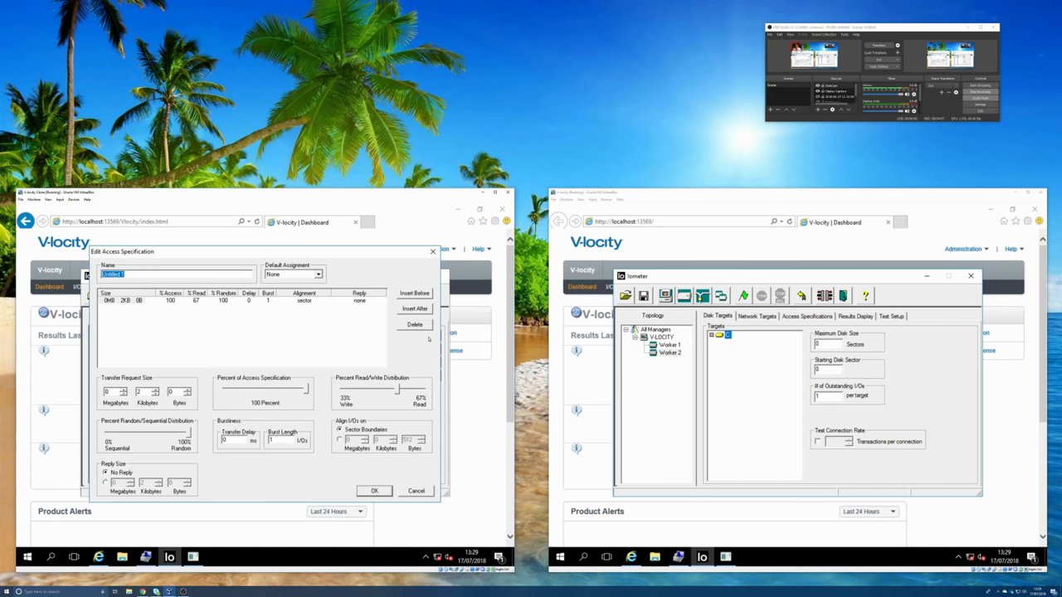
type("SQL2")
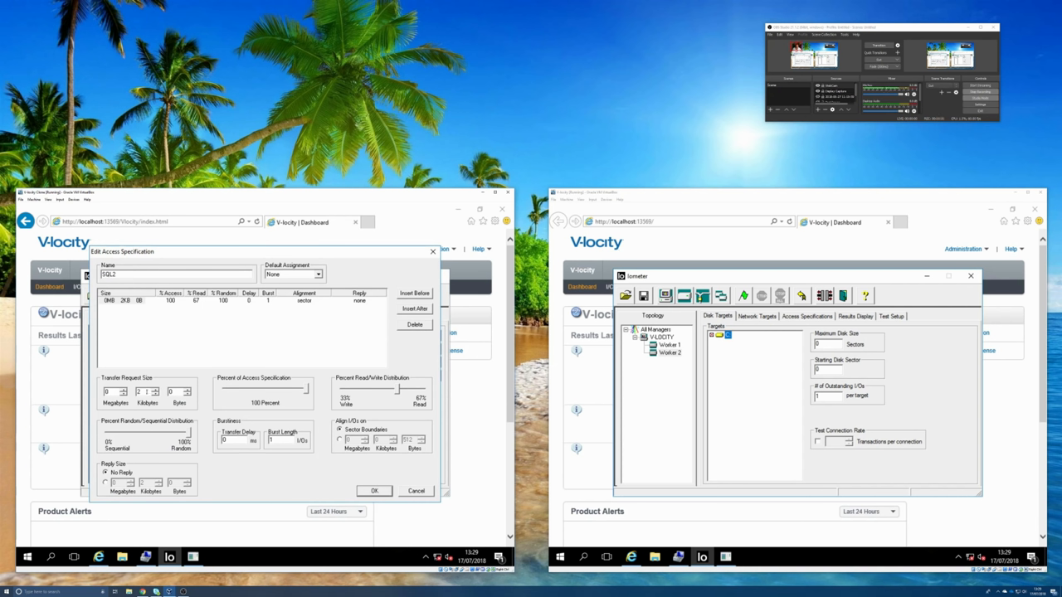
type("64")
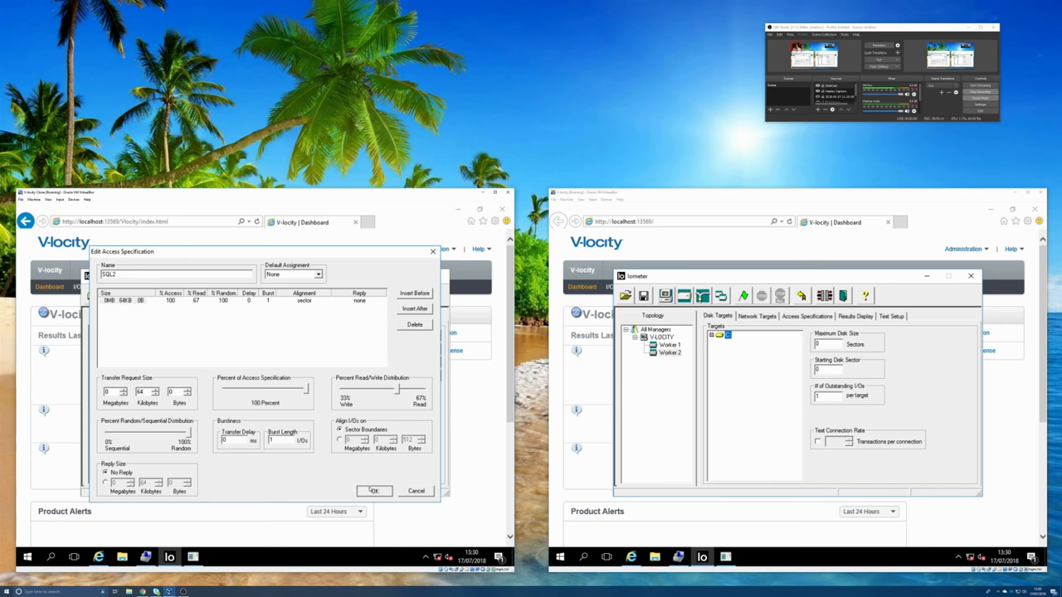
left_click(375, 491)
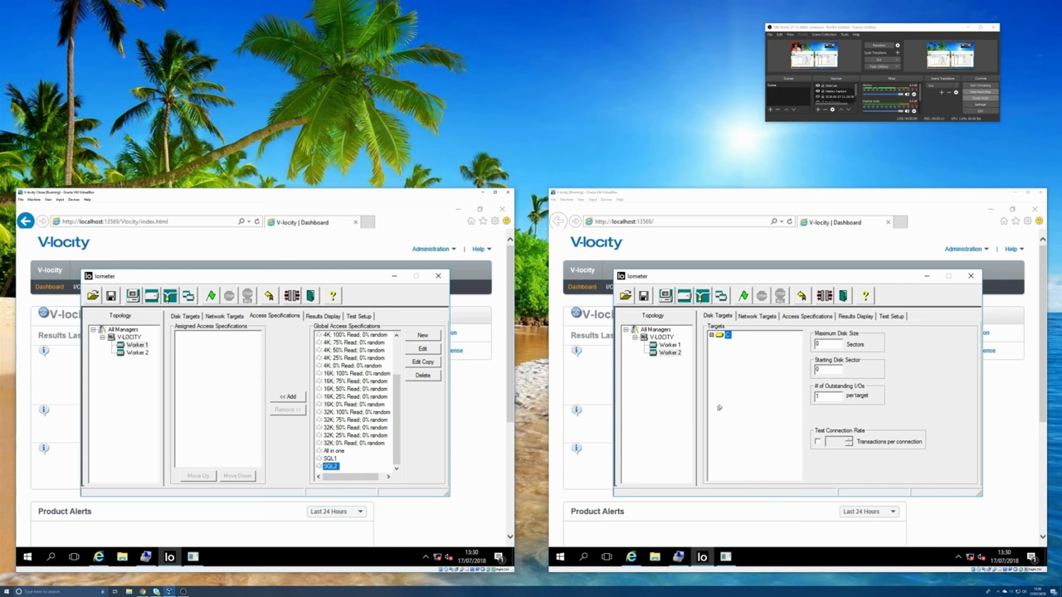
- On the right server's Access Specifications, begin a new specification named SQL3
left_click(806, 315)
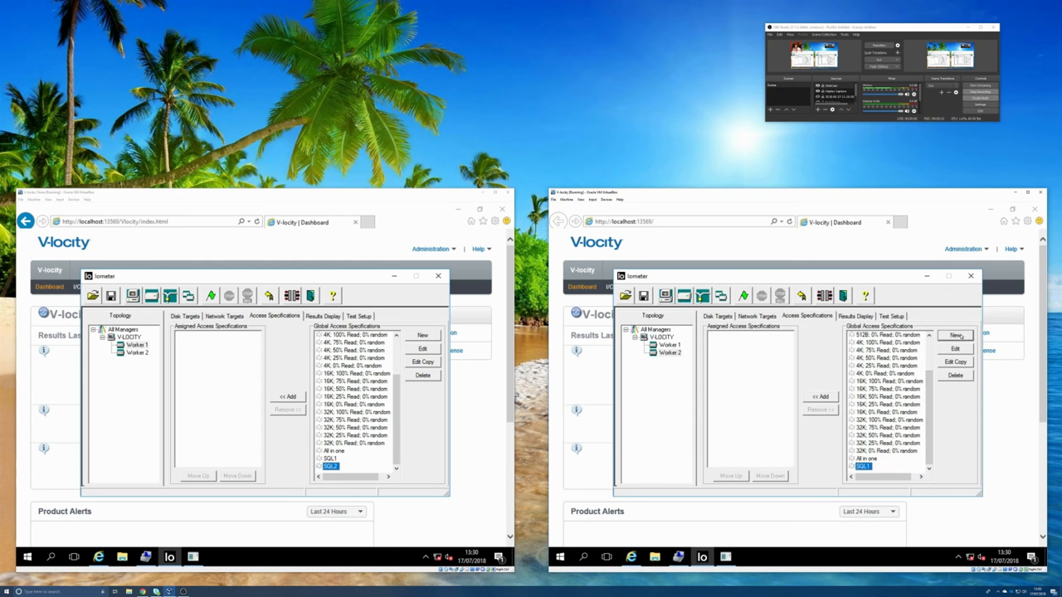
left_click(955, 335)
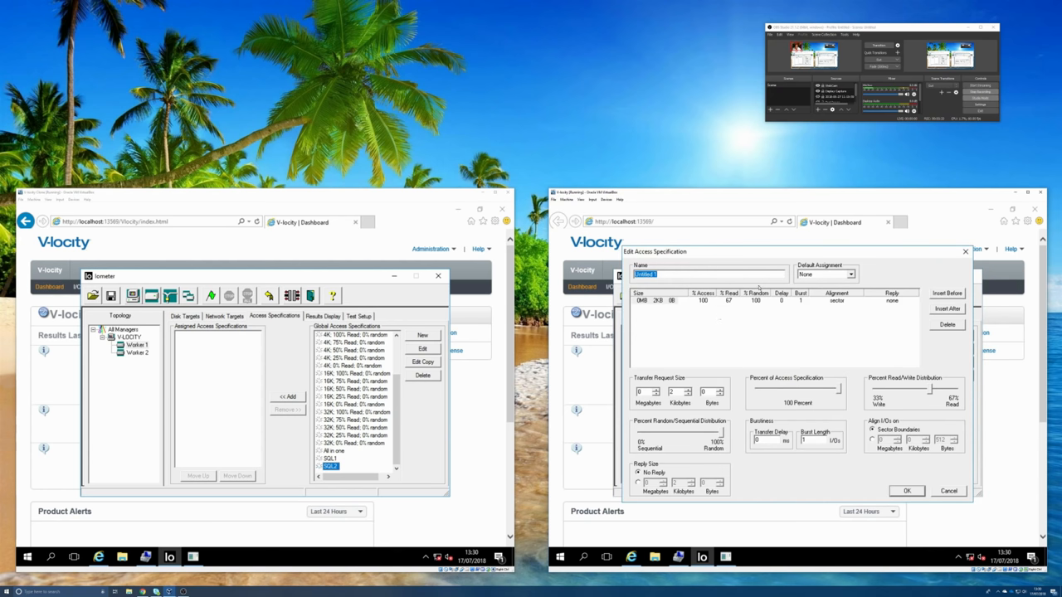
type("SQL3")
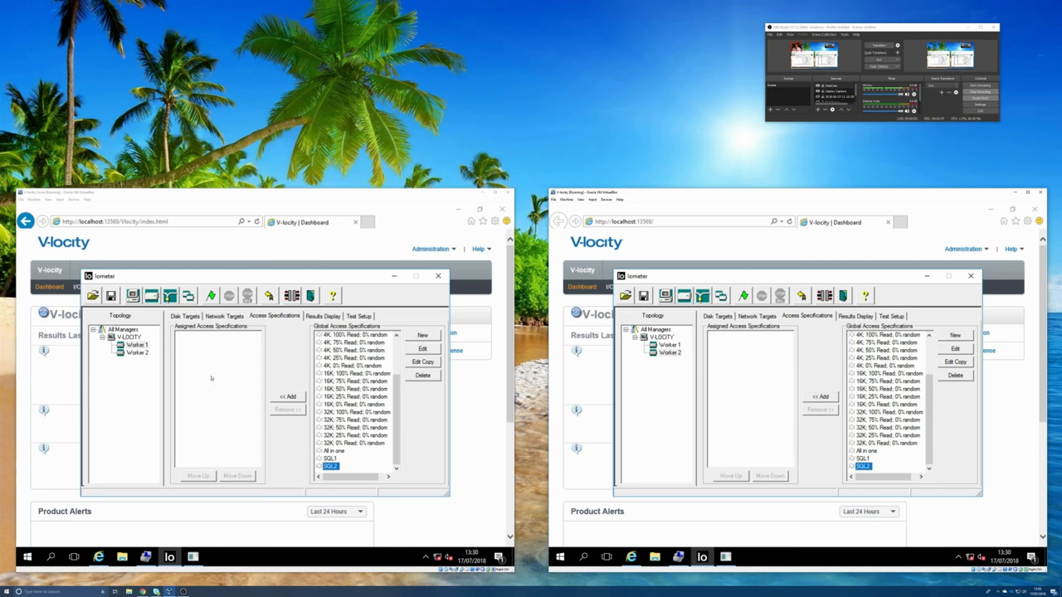
- Assign the SQL2 access specification to the worker on the left machine
left_click(136, 344)
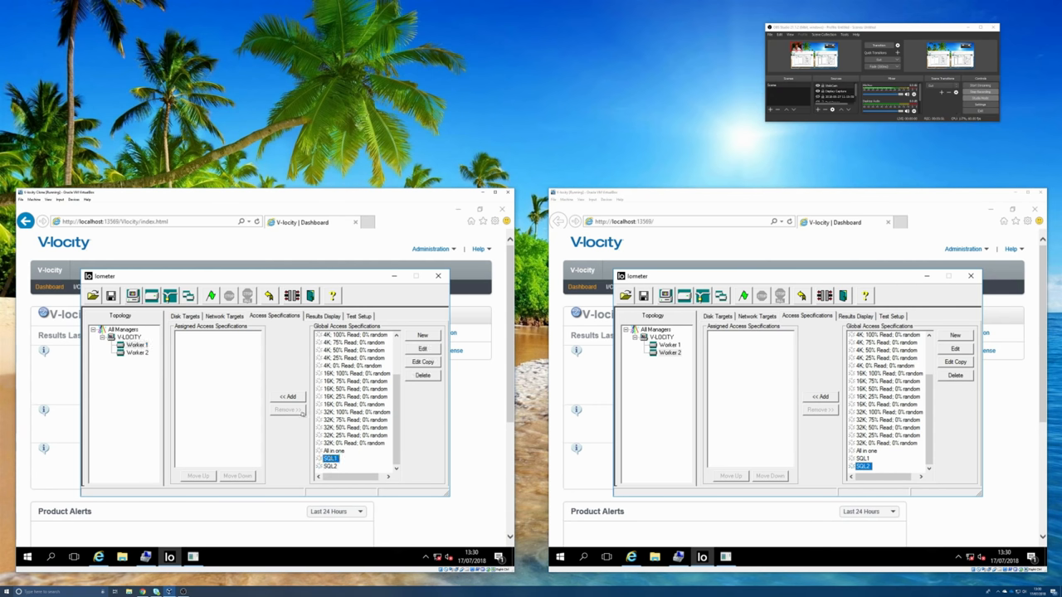
left_click(289, 394)
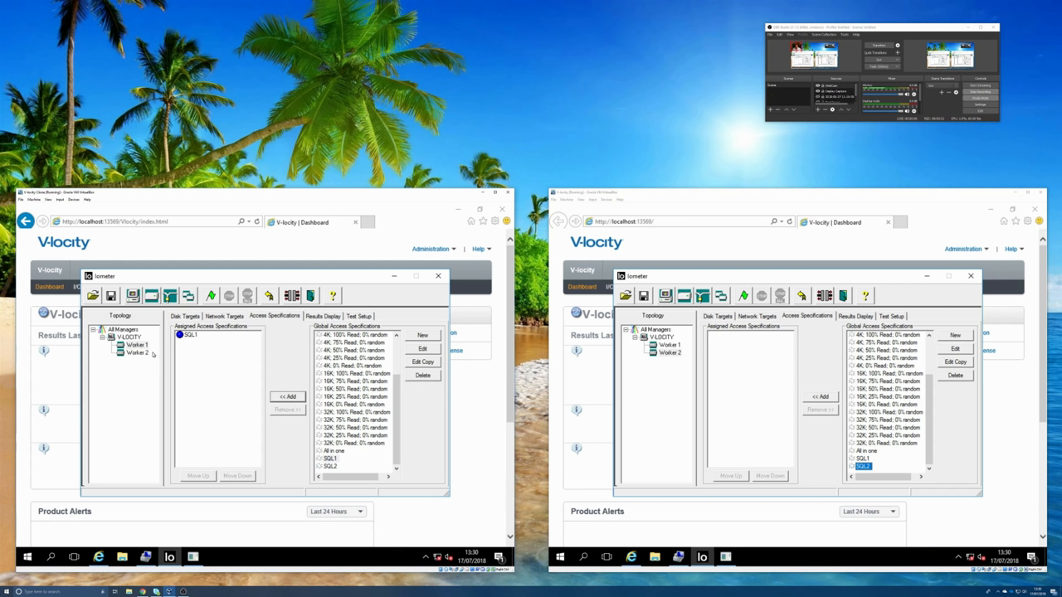
left_click(136, 351)
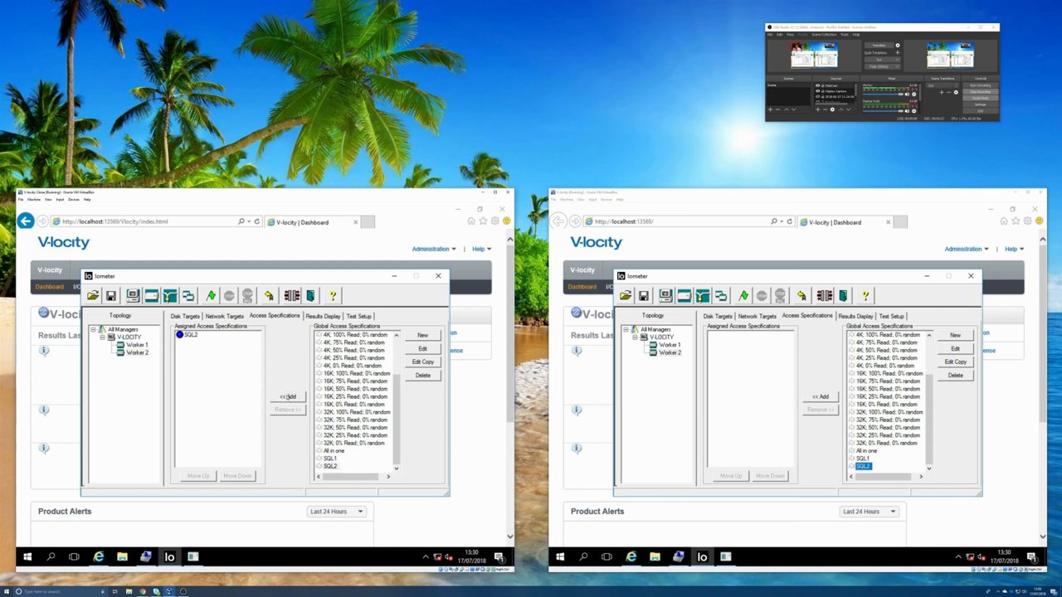
- Assign the SQL2 access specification to Worker 1 on the right machine
left_click(670, 344)
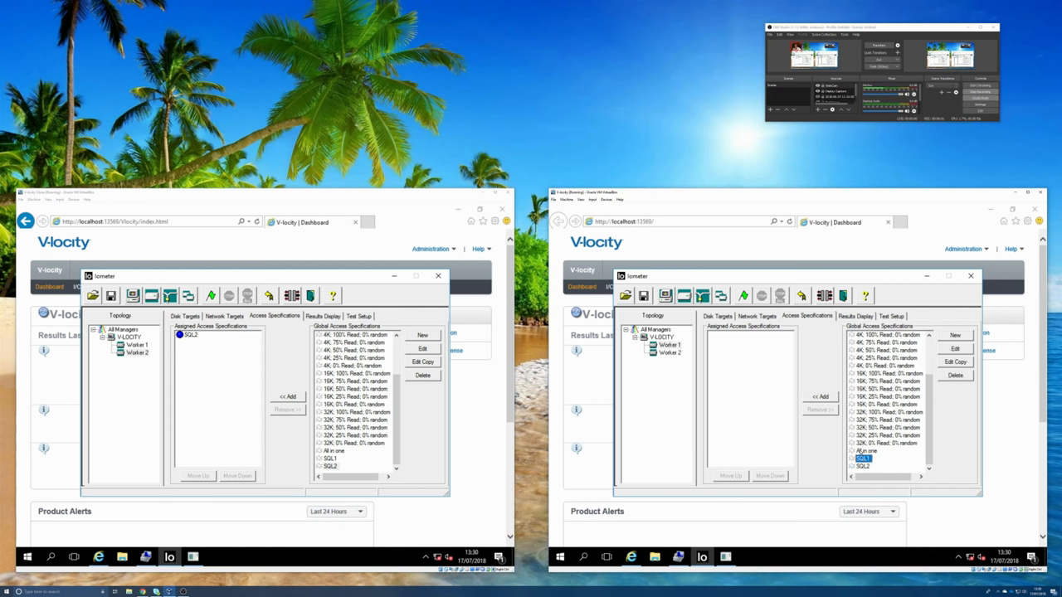
left_click(671, 352)
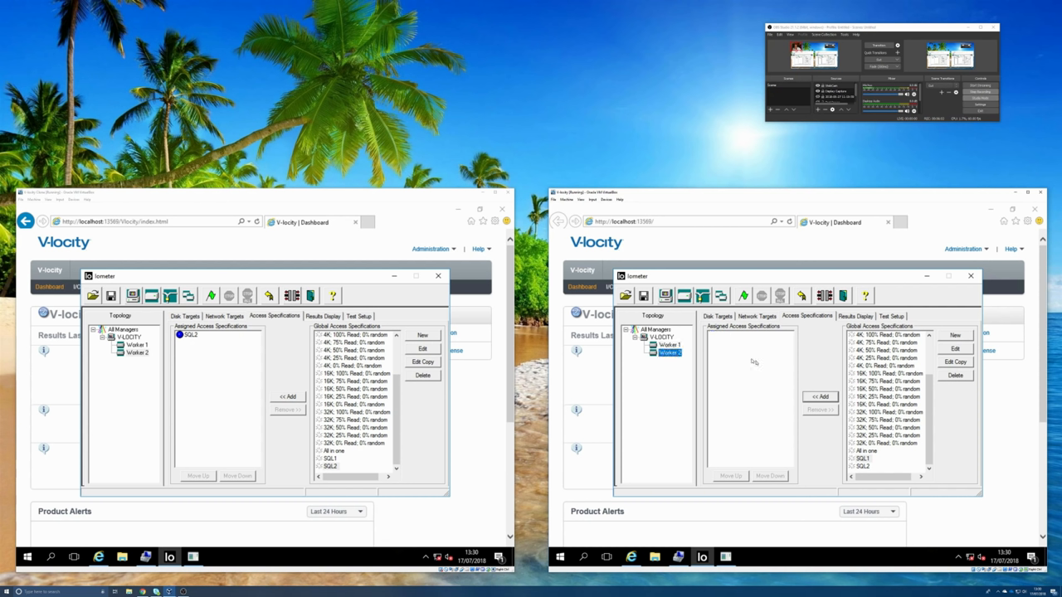
left_click(863, 464)
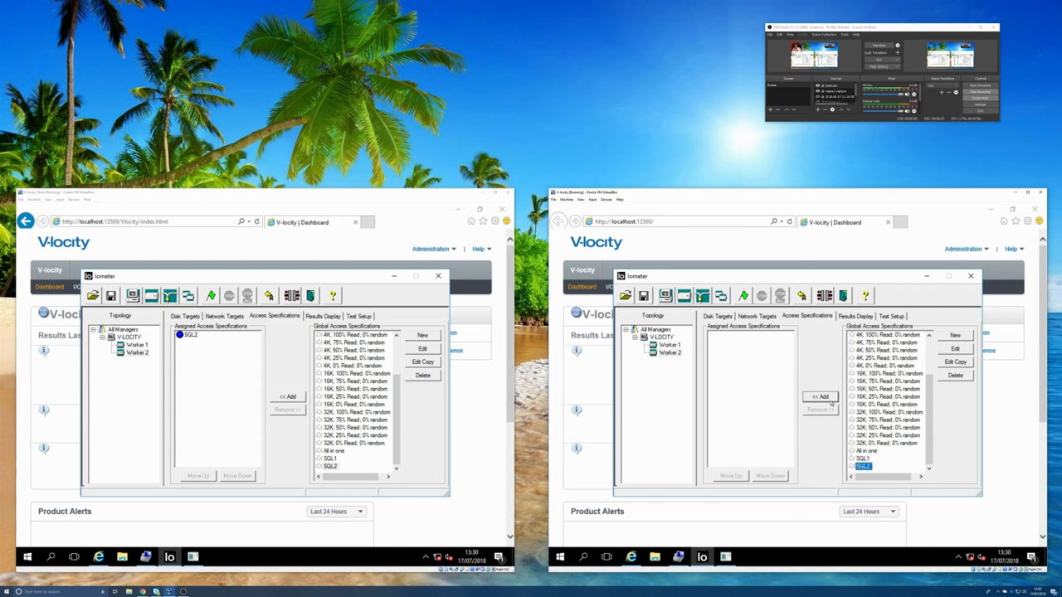
left_click(820, 396)
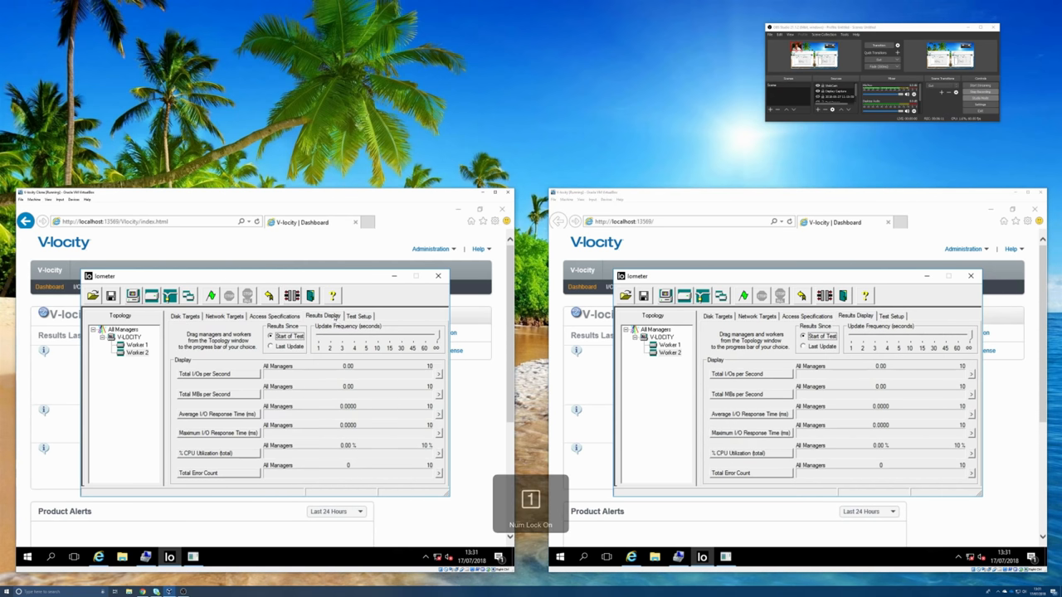
- Set Results Since to Last Update on the Results Display page
left_click(273, 347)
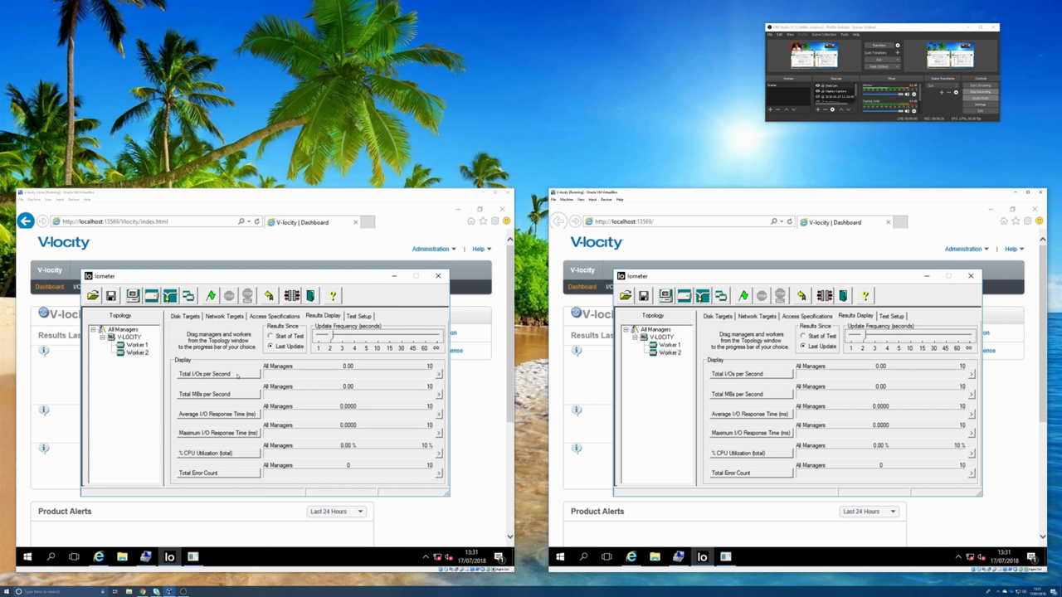
mouse_move(239, 379)
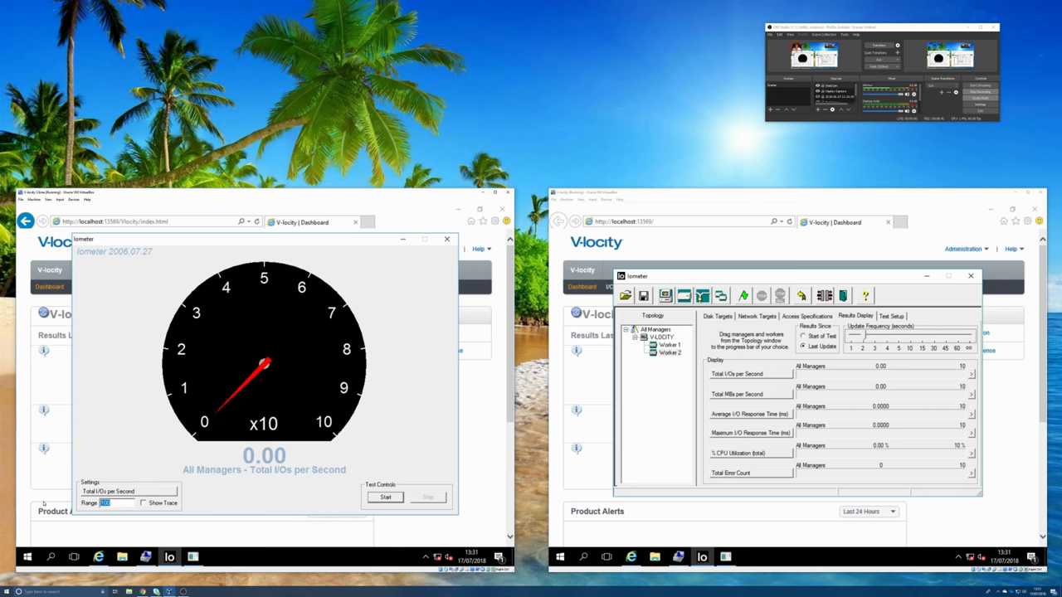
- Show the large Total I/Os per Second gauge window on the left machine
type("30000")
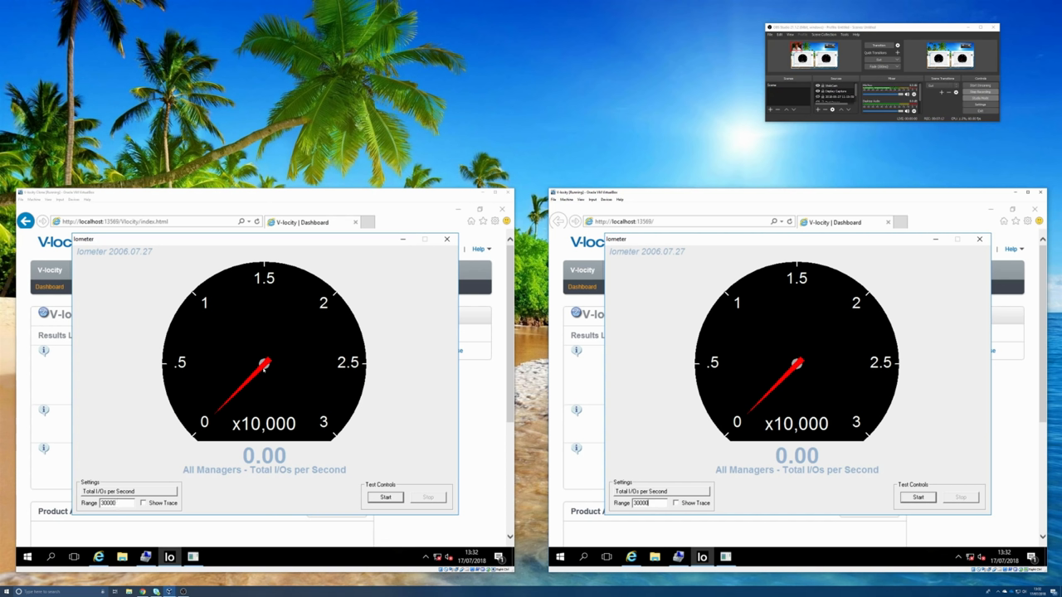
mouse_move(775, 350)
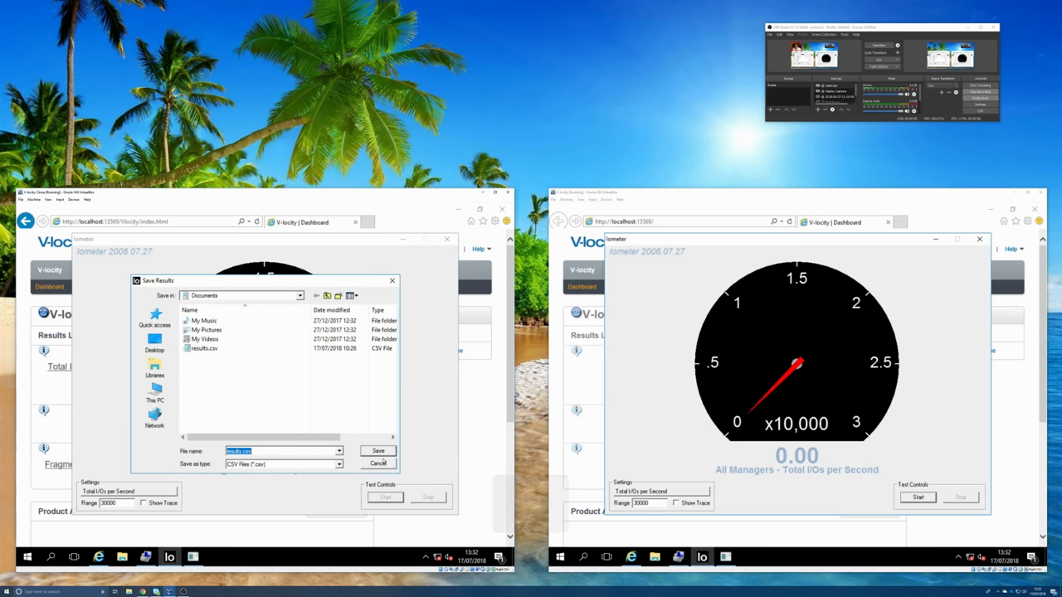
- Save results so the left machine's test starts running near 13,456 I/Os per second
left_click(379, 451)
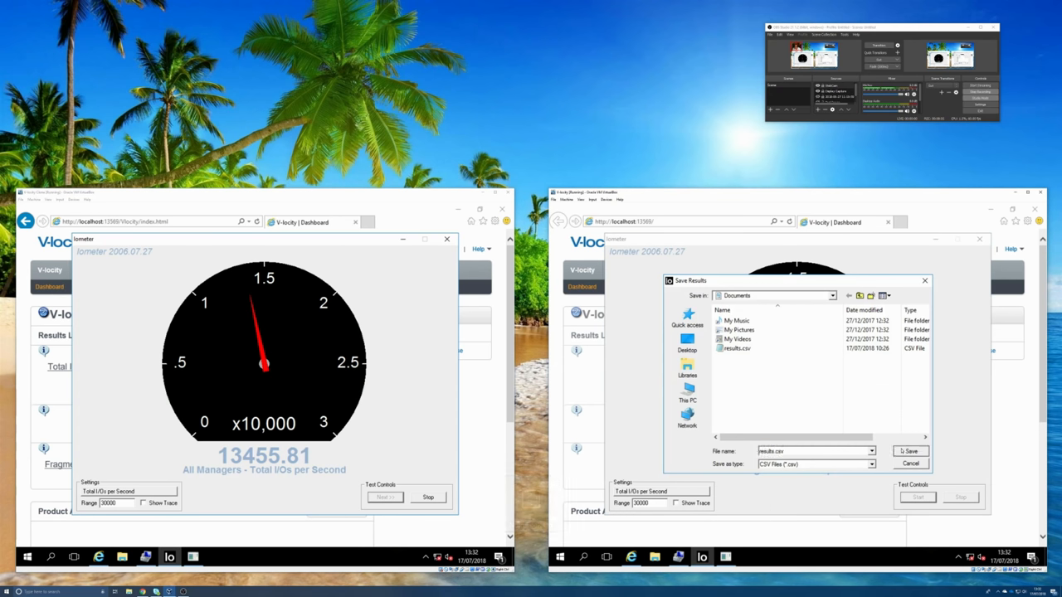
left_click(909, 451)
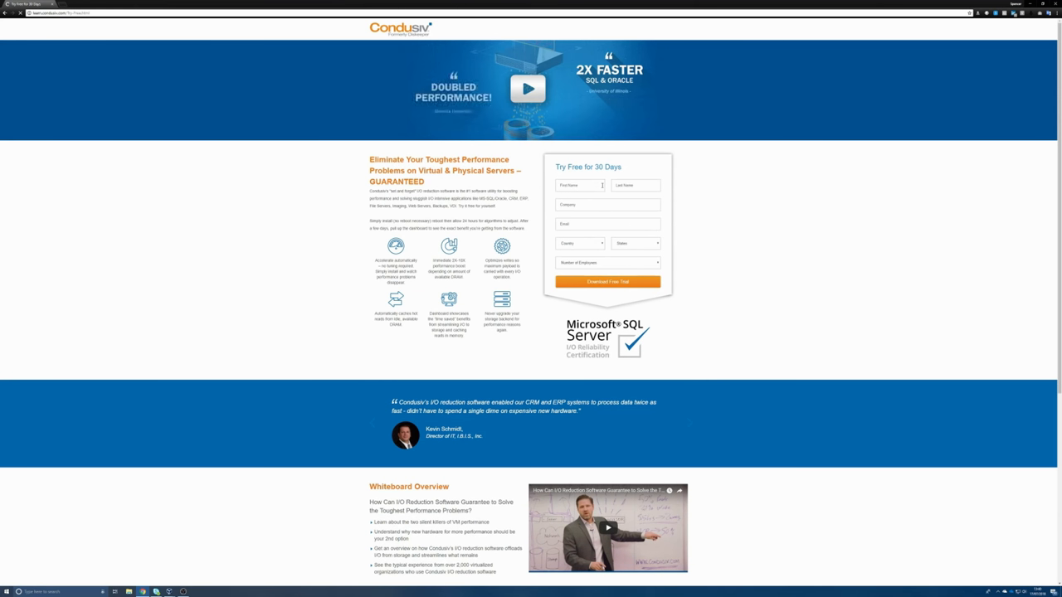
- Enlarge the Condusiv page and scroll down to the 'Try Free for 30 Days' form
key("ctrl+plus")
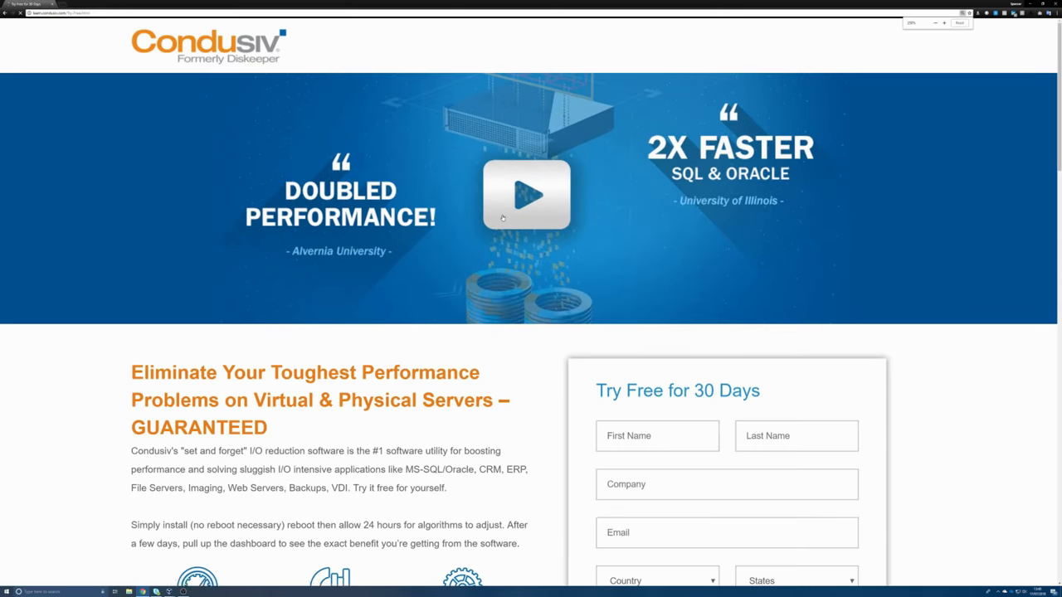
scroll("down", 3)
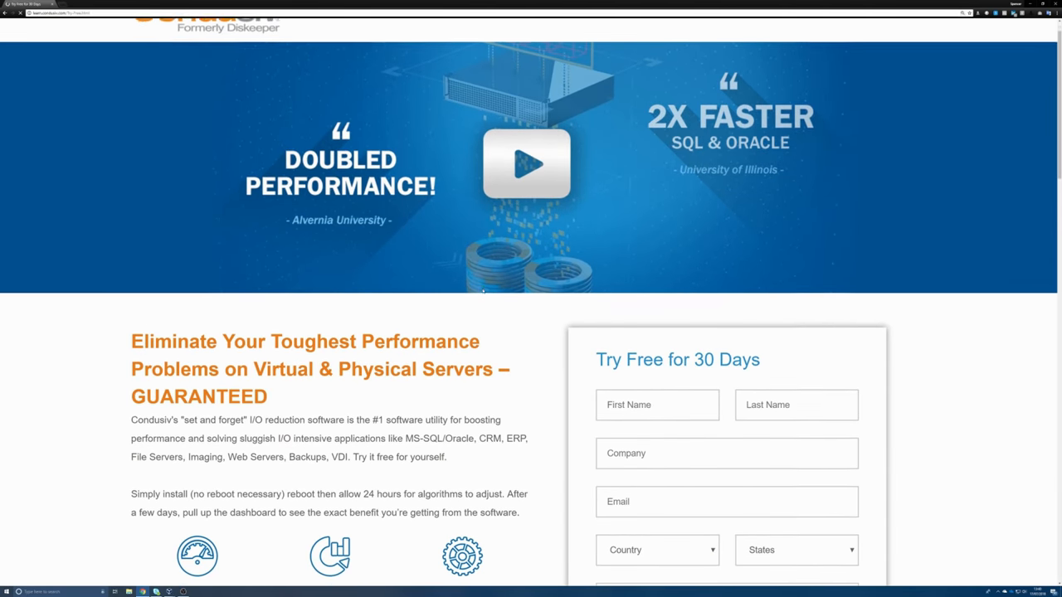
scroll("down", 3)
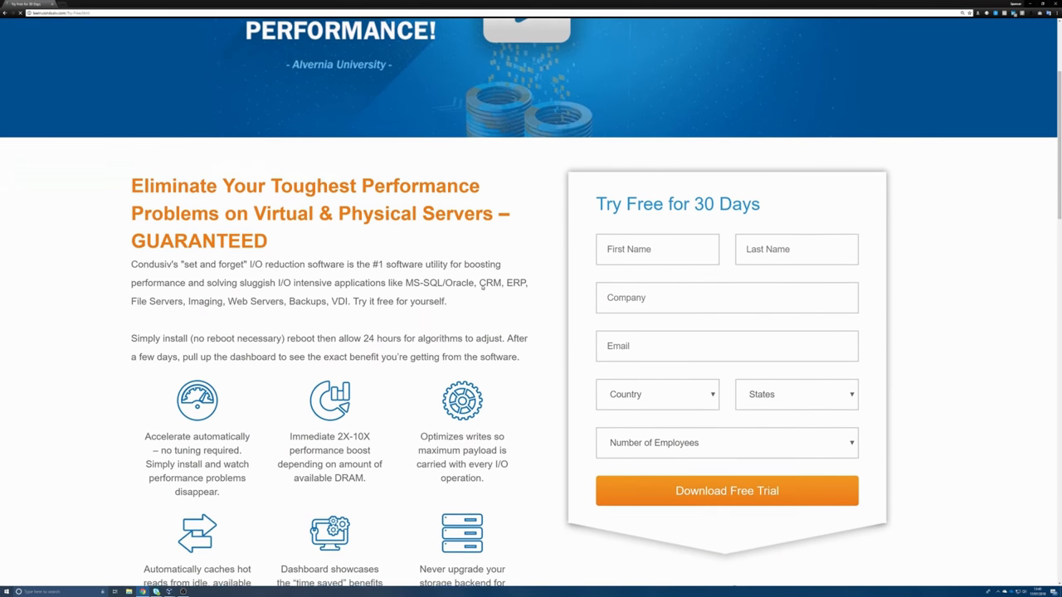
scroll("down", 3)
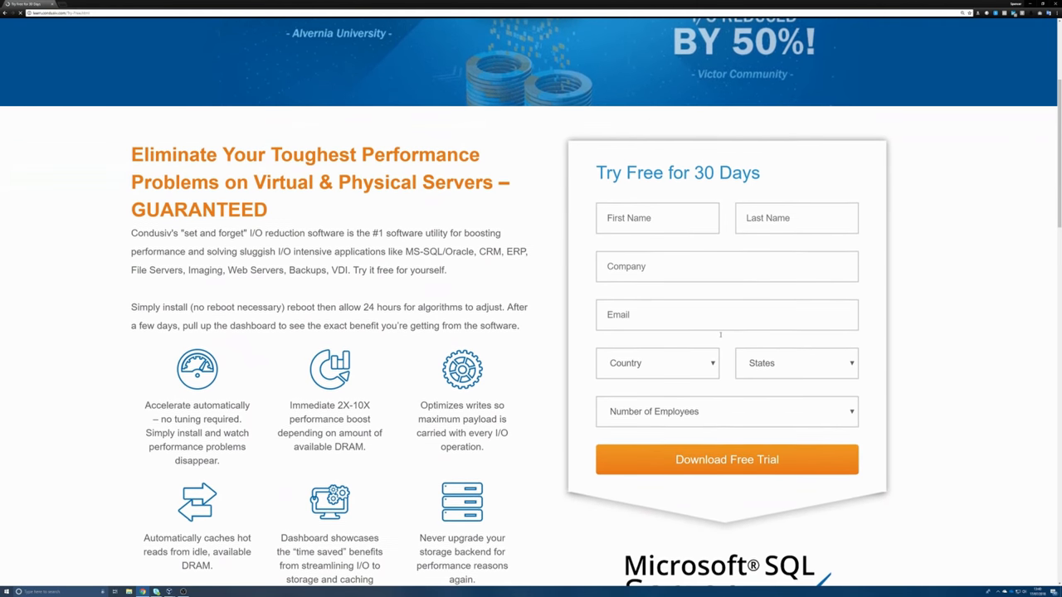
scroll("down", 3)
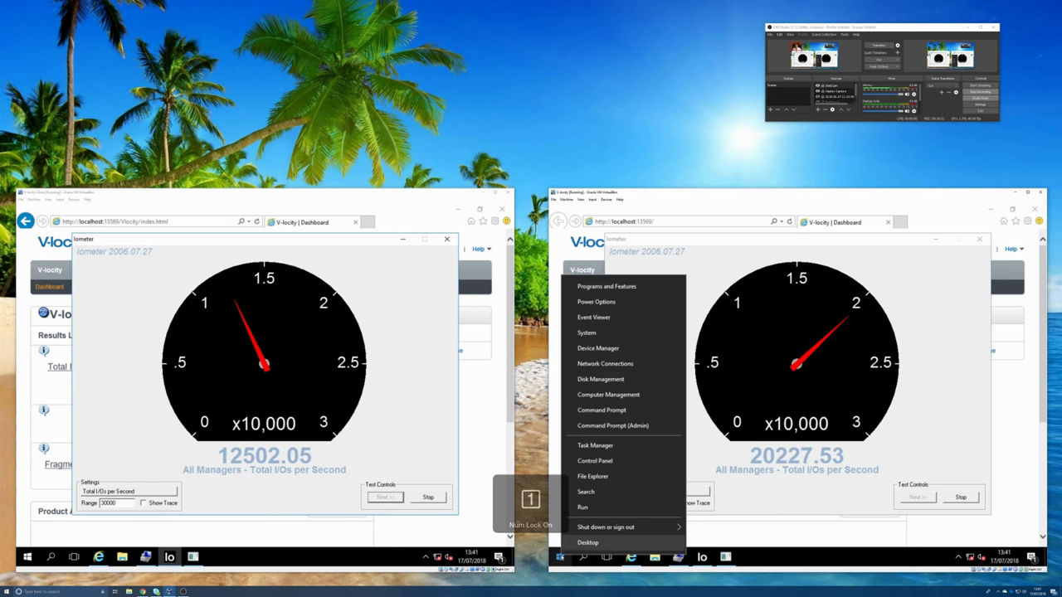
- Launch Command Prompt (Admin) on the right VM and approve the UAC prompt
left_click(613, 425)
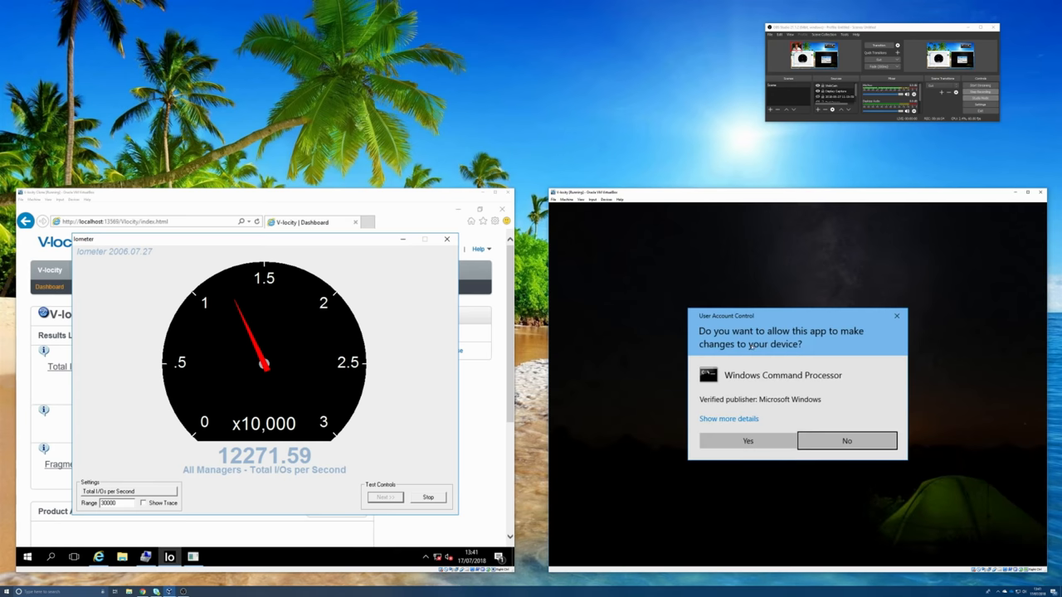
left_click(747, 441)
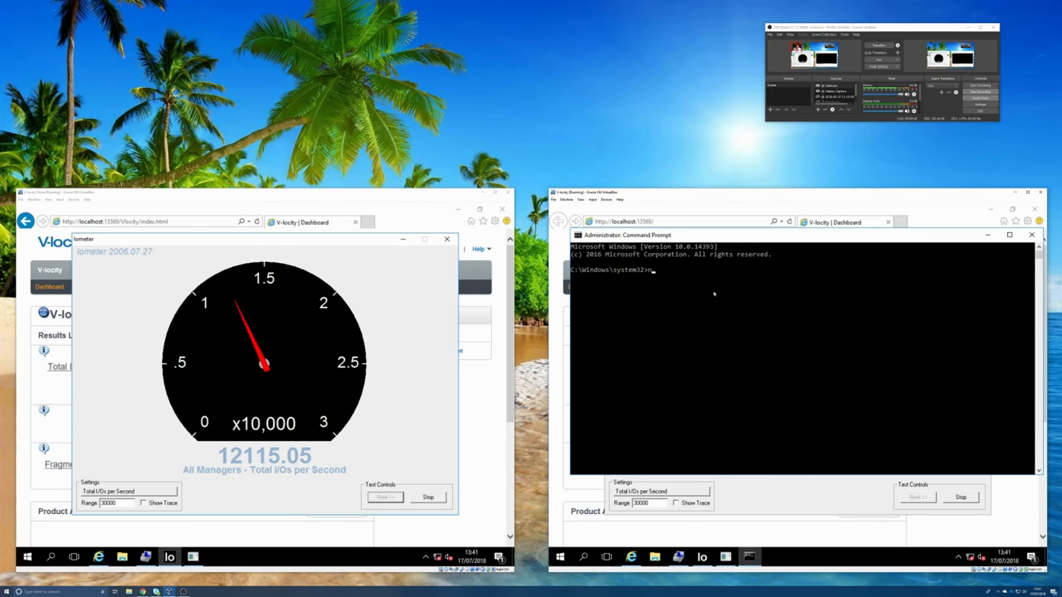
- Run 'net stop' on the V-locity service so the right machine's IOPS drop to about 13,420
type("net stop v-")
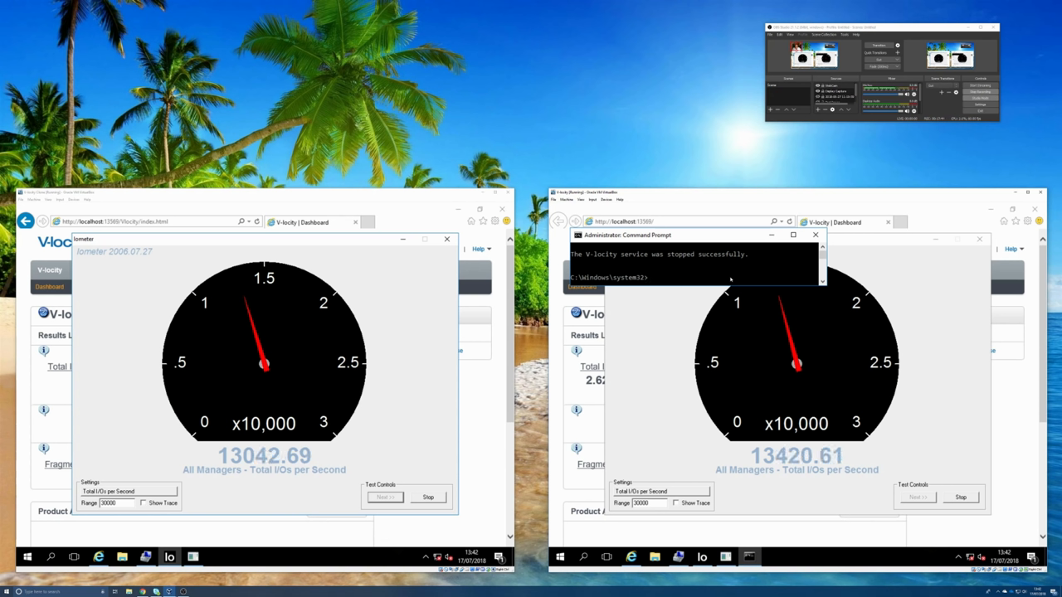
- Run 'net start' to restart the V-locity service, then close the command window
type("net st")
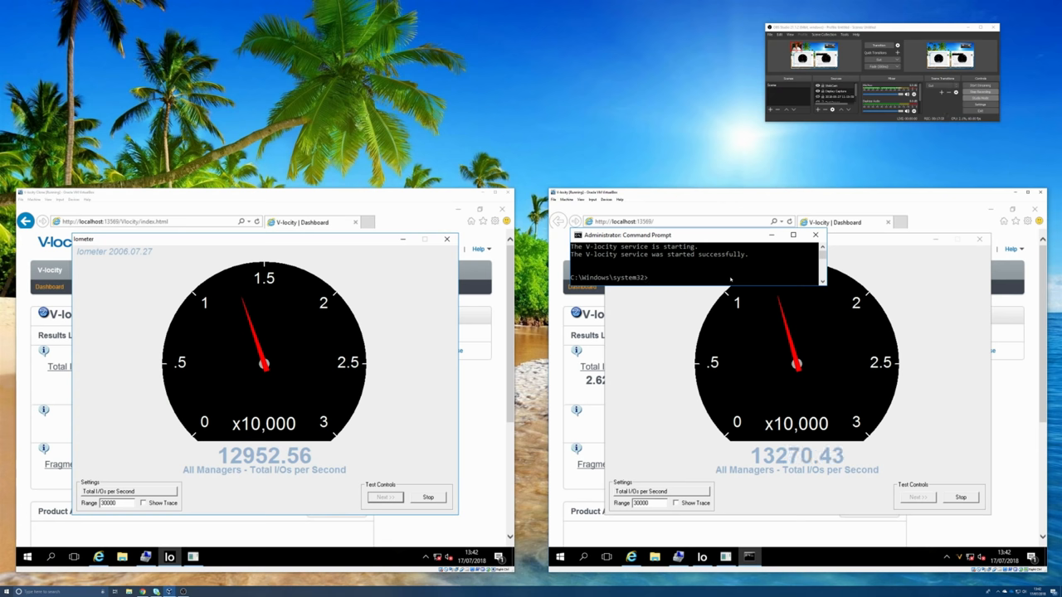
left_click(796, 252)
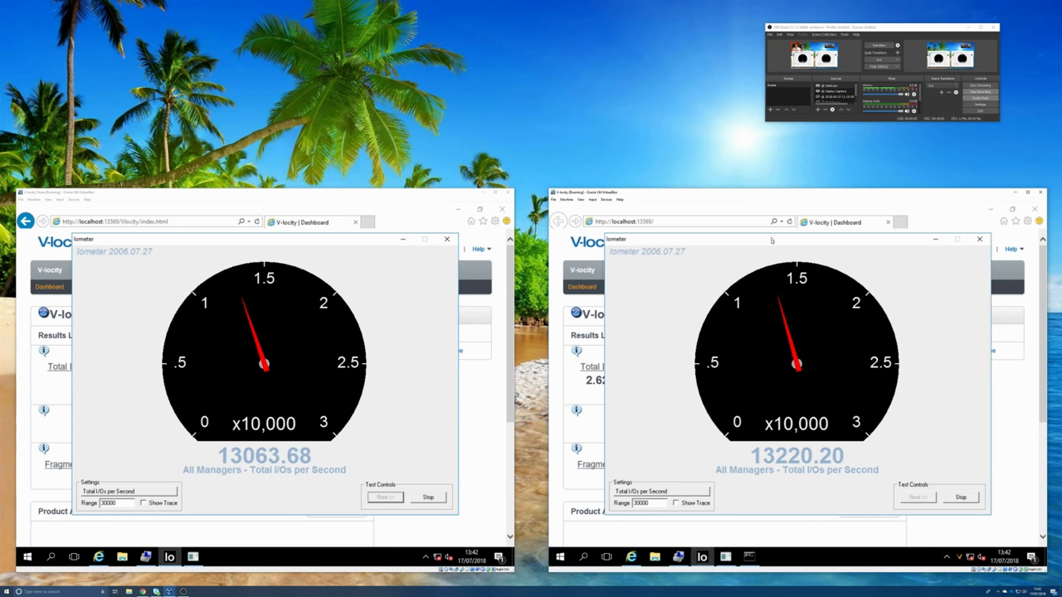